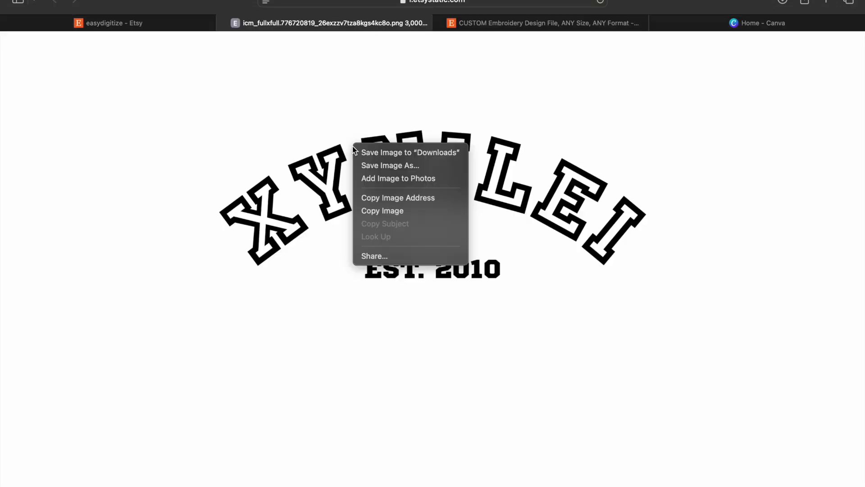
{"action": "mouse_move", "coordinate": [381, 210]}
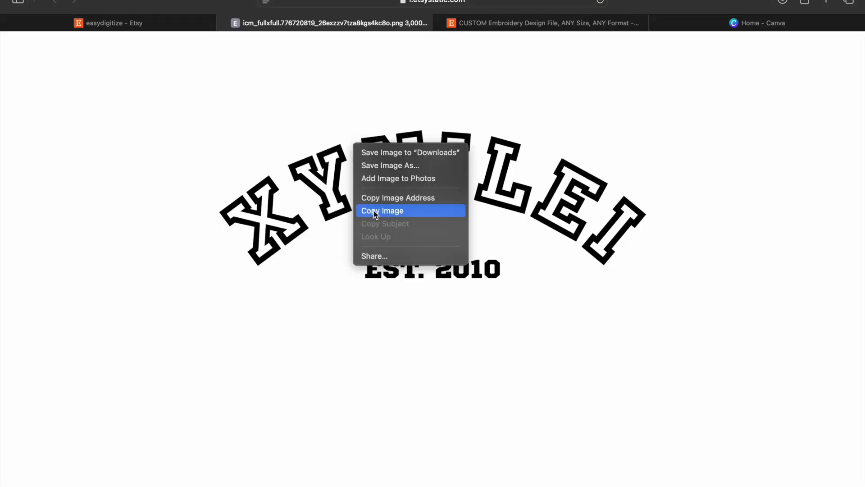
Step: Copy the arched XYNILEI EST. 2010 logo image from Safari to the clipboard
{"action": "left_click", "coordinate": [382, 211]}
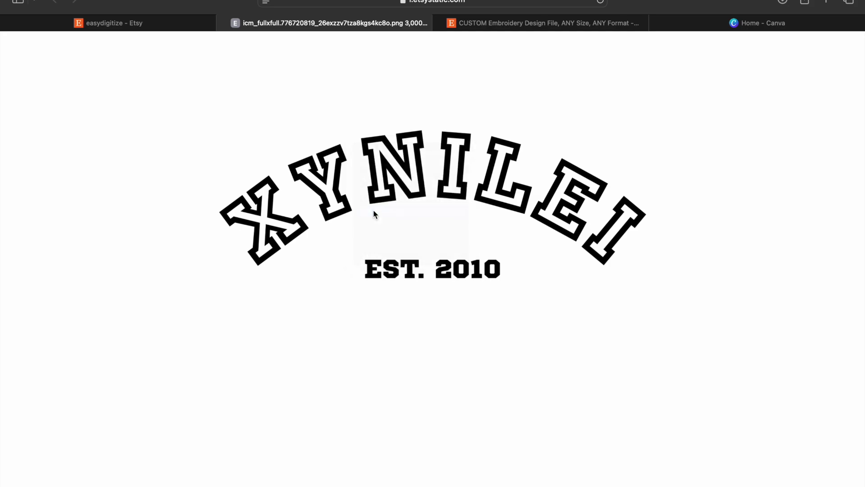
{"action": "mouse_move", "coordinate": [686, 23]}
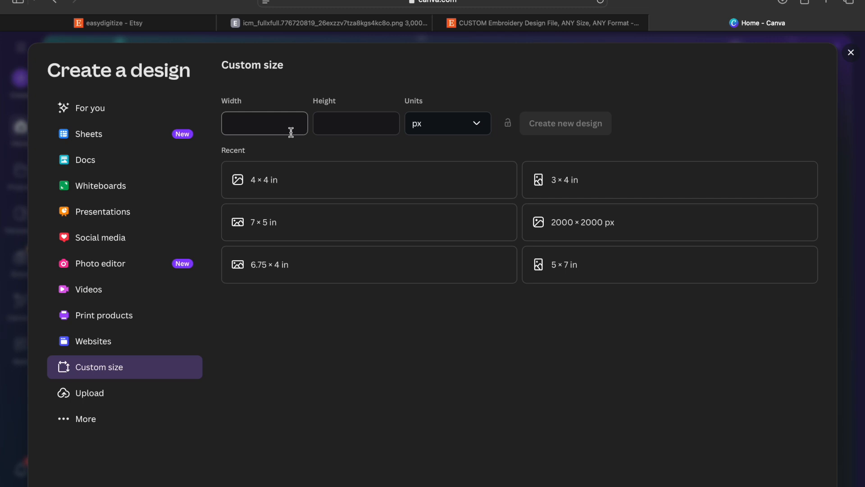
Step: Create a custom Canva design in inches, width 12 and height 5
{"action": "left_click", "coordinate": [447, 123]}
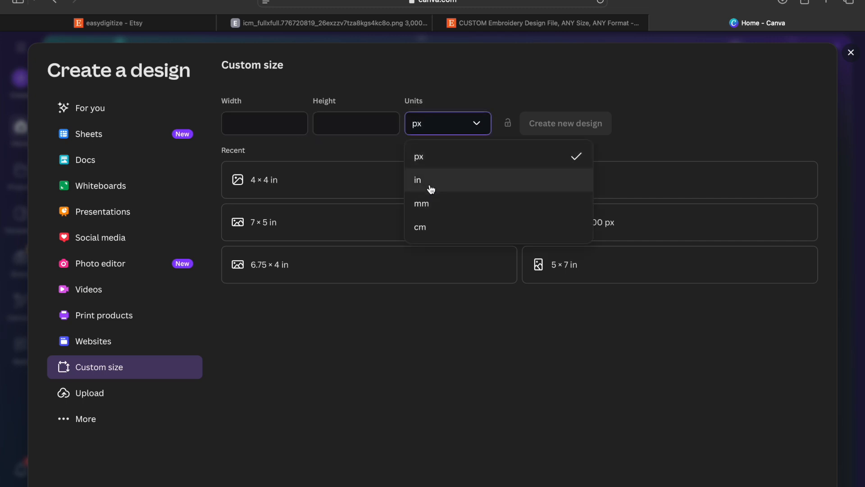
{"action": "mouse_move", "coordinate": [429, 135]}
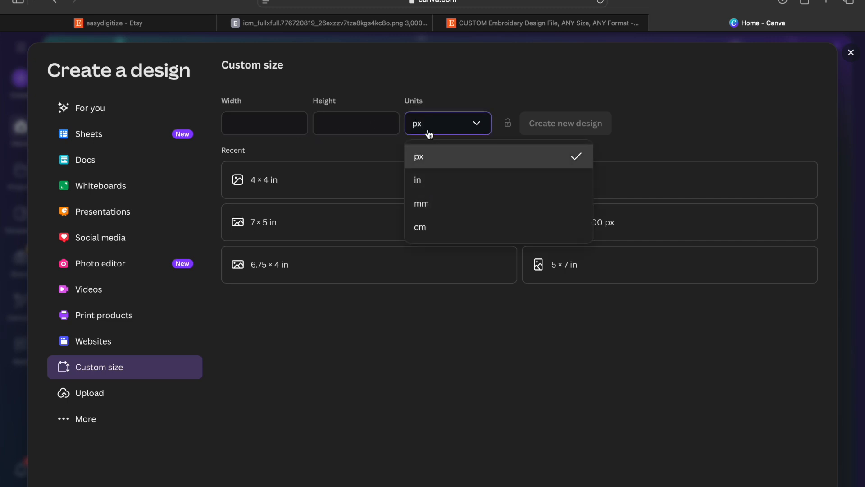
{"action": "left_click", "coordinate": [417, 180]}
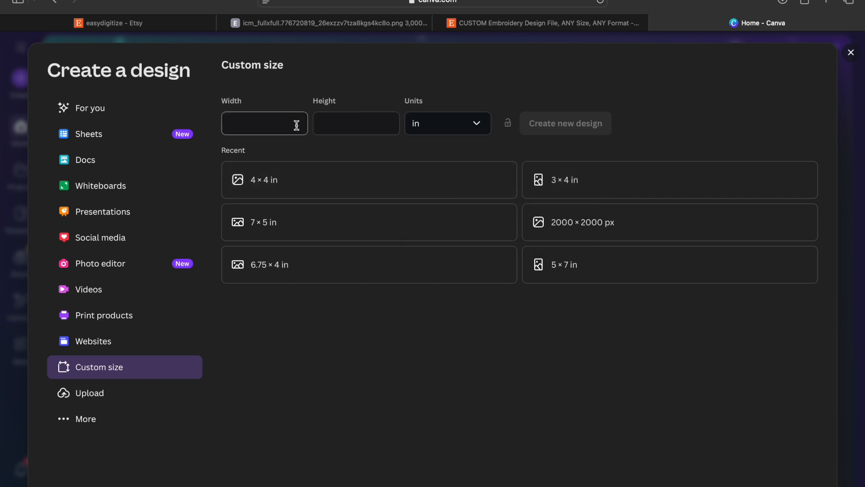
{"action": "type", "text": "12"}
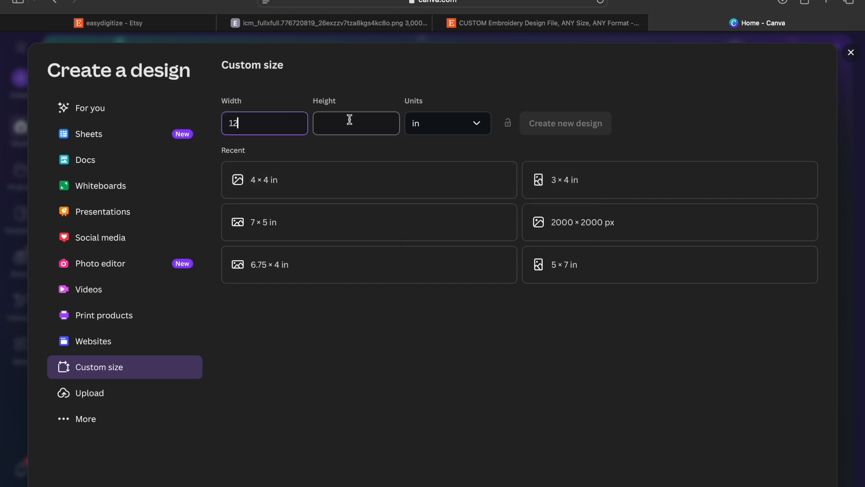
{"action": "type", "text": "5"}
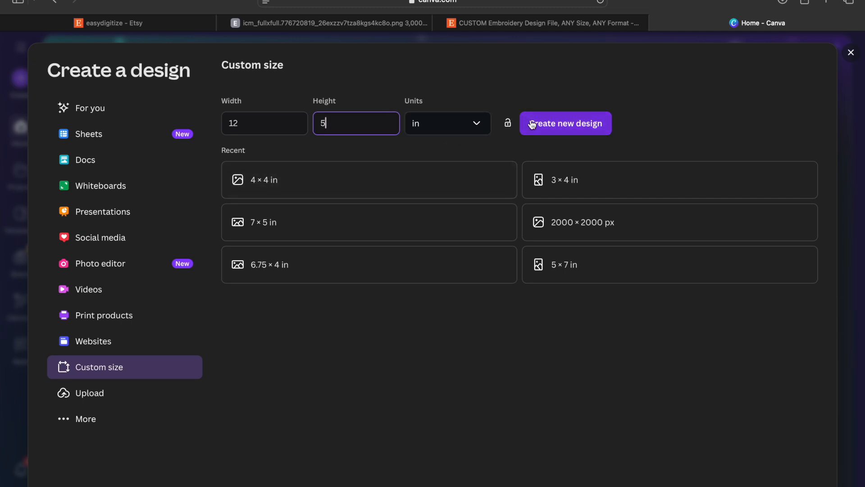
{"action": "left_click", "coordinate": [563, 123]}
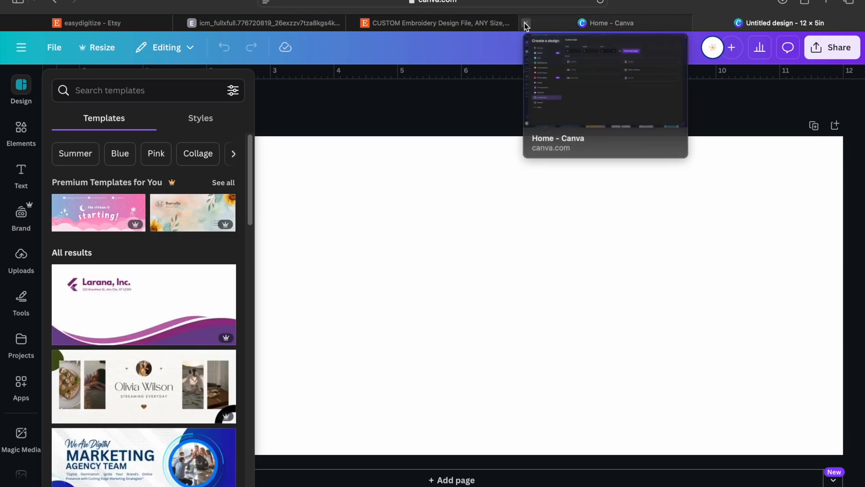
Step: Close the Canva home and Etsy listing tabs, returning to the Untitled design tab
{"action": "left_click", "coordinate": [525, 22]}
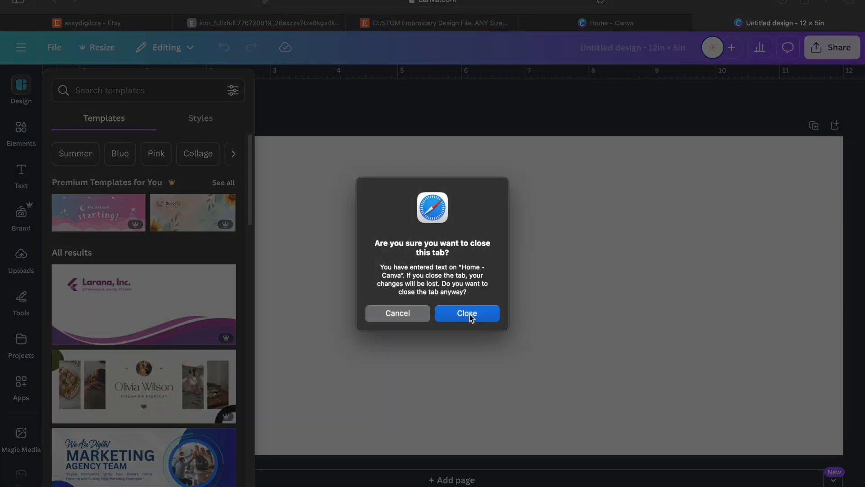
{"action": "left_click", "coordinate": [467, 312]}
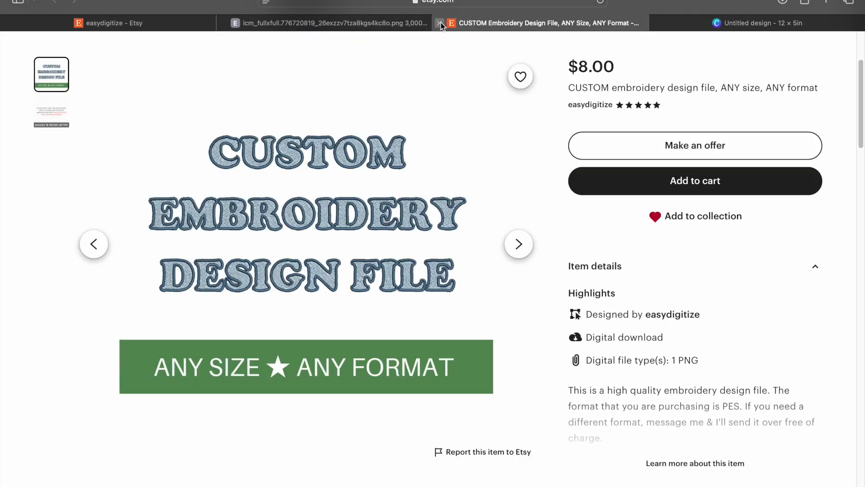
{"action": "left_click", "coordinate": [440, 22]}
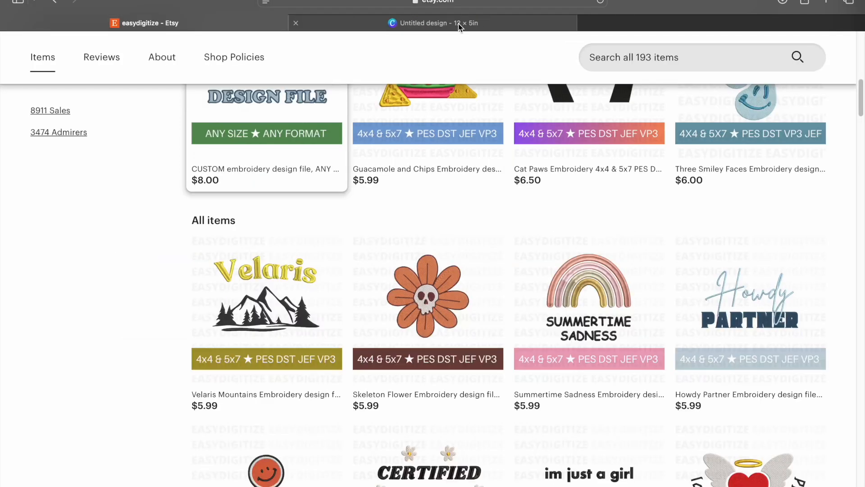
{"action": "left_click", "coordinate": [436, 23]}
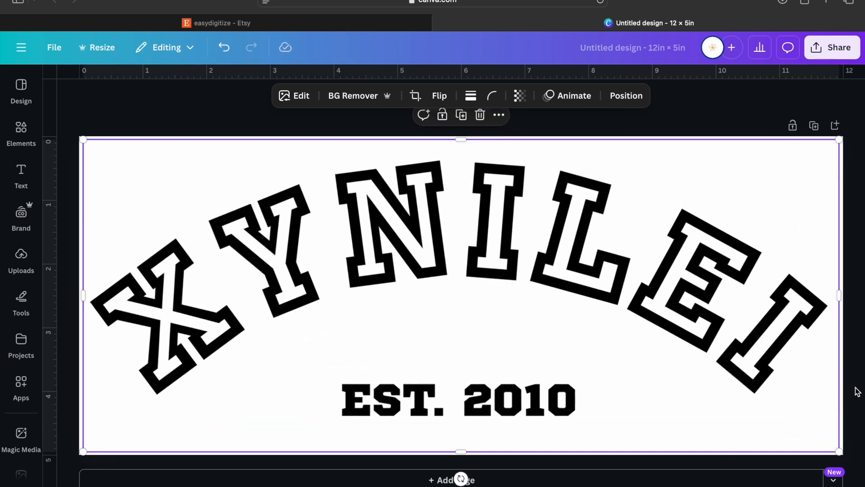
{"action": "mouse_move", "coordinate": [643, 337]}
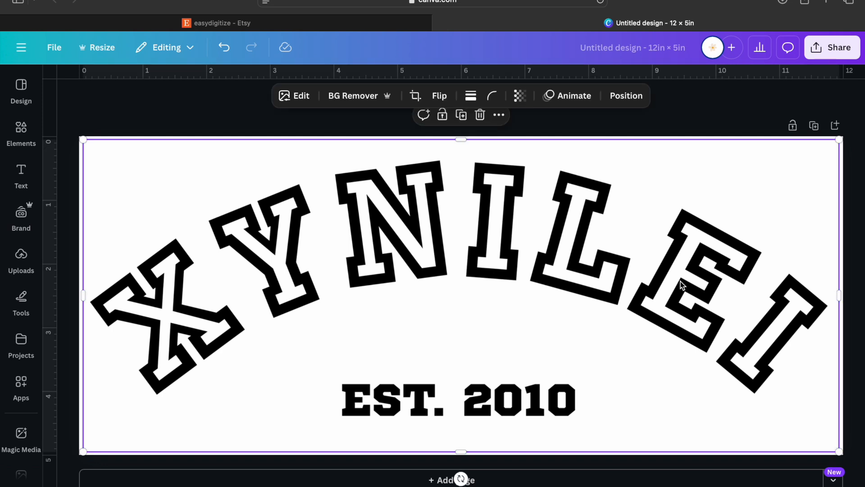
{"action": "mouse_move", "coordinate": [160, 386]}
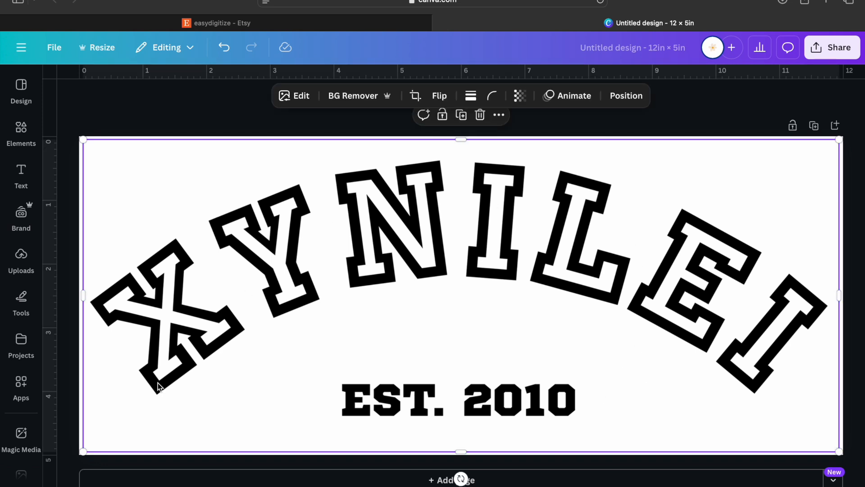
{"action": "mouse_move", "coordinate": [833, 47]}
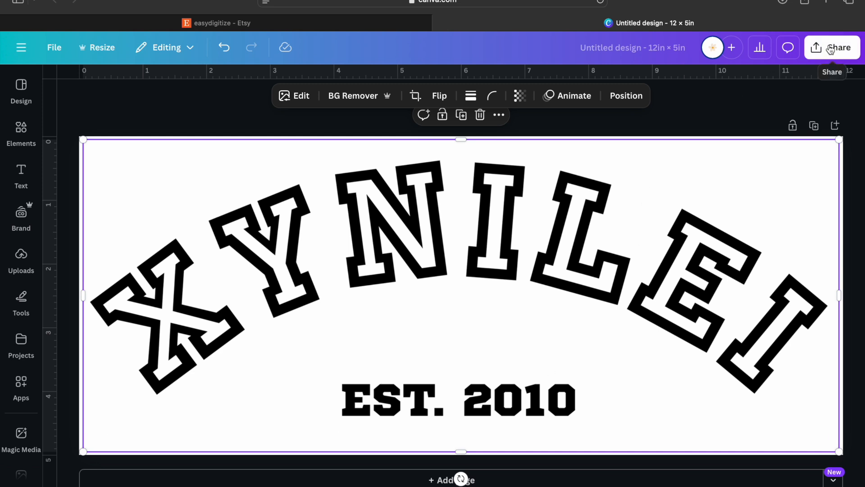
Step: Open the design's Share menu and its PNG download settings
{"action": "left_click", "coordinate": [833, 47]}
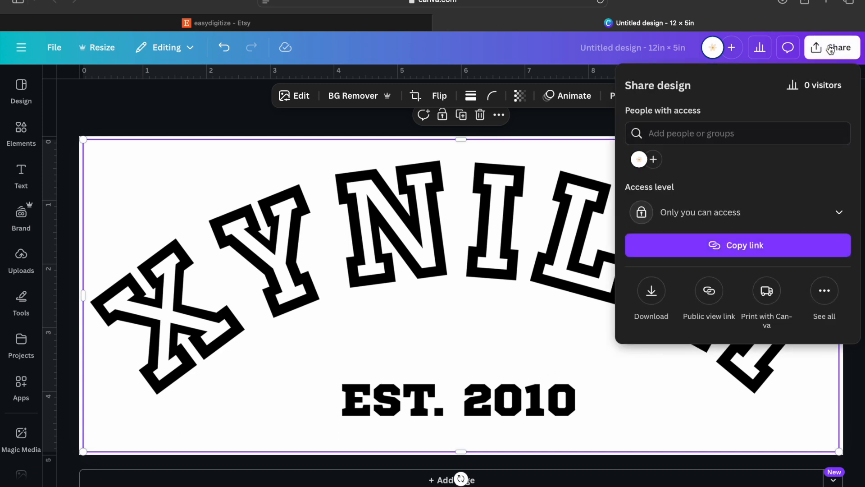
{"action": "left_click", "coordinate": [651, 290]}
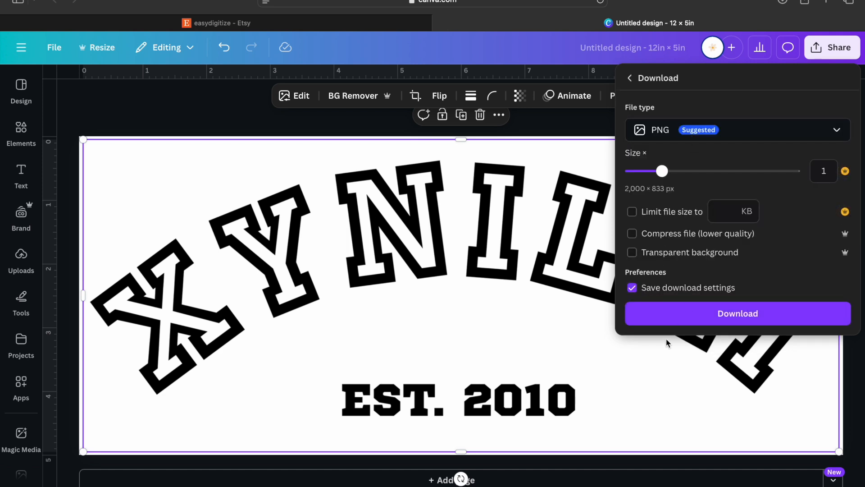
{"action": "mouse_move", "coordinate": [672, 323]}
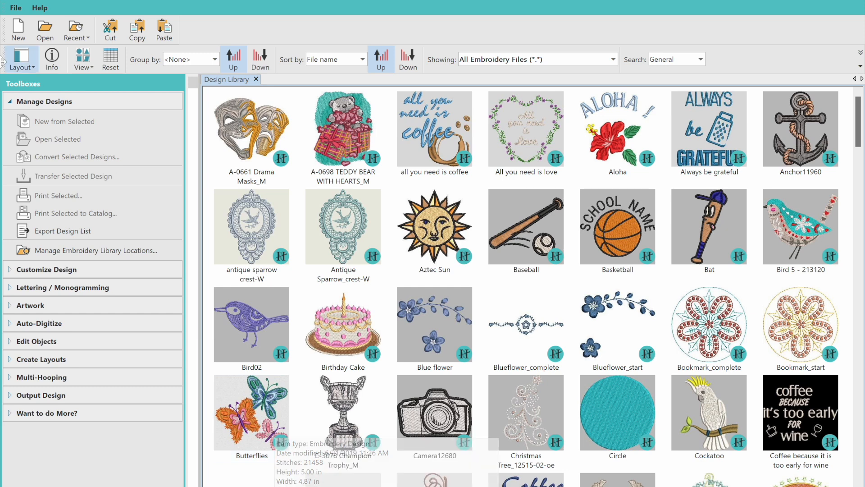
{"action": "mouse_move", "coordinate": [17, 29]}
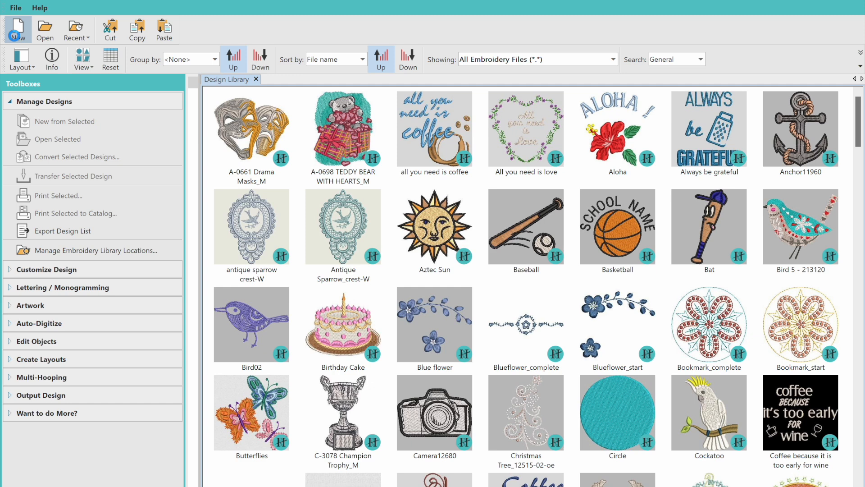
Step: Start a new Design1 embroidery design in Hatch Embroidery
{"action": "left_click", "coordinate": [18, 26]}
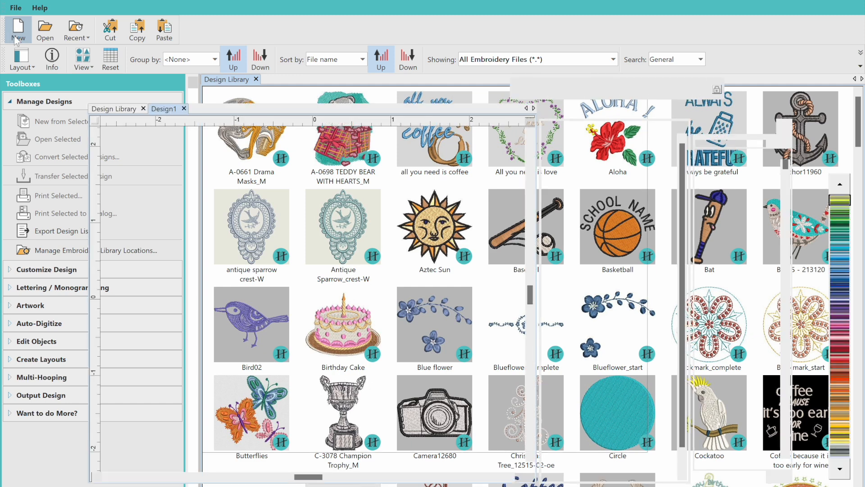
{"action": "left_click", "coordinate": [18, 26]}
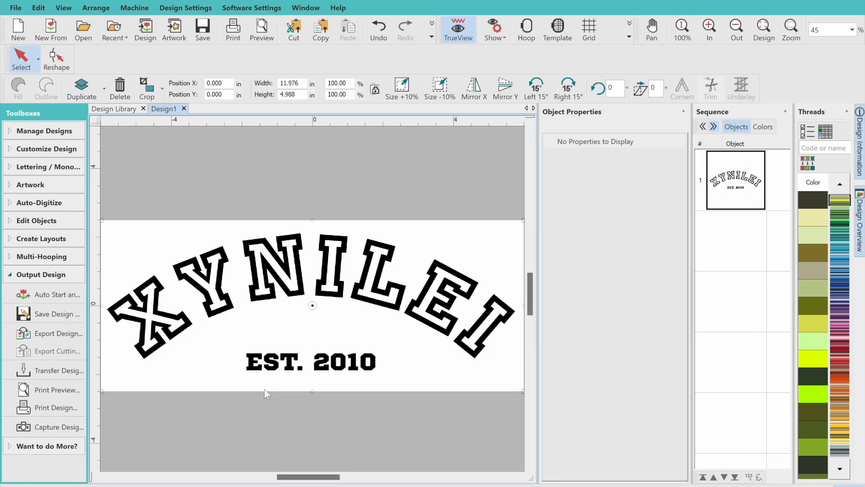
{"action": "mouse_move", "coordinate": [764, 27]}
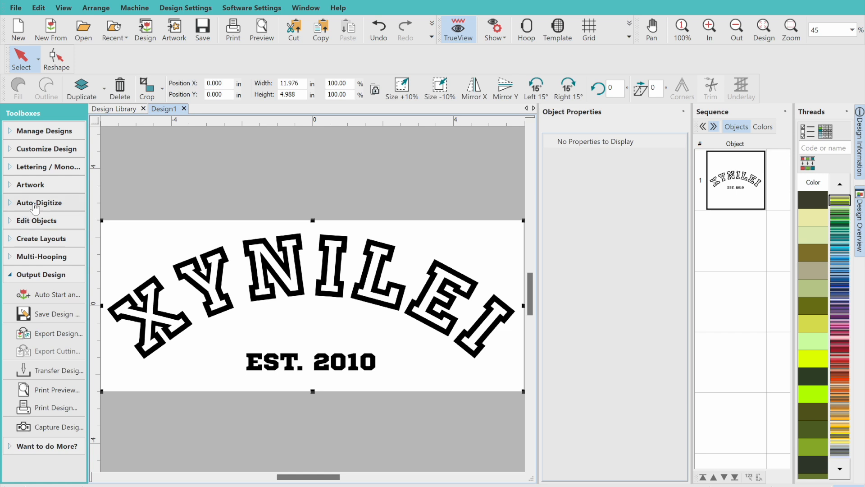
Step: Expand the Auto-Digitize toolbox for the inserted XYNILEI artwork
{"action": "left_click", "coordinate": [39, 202]}
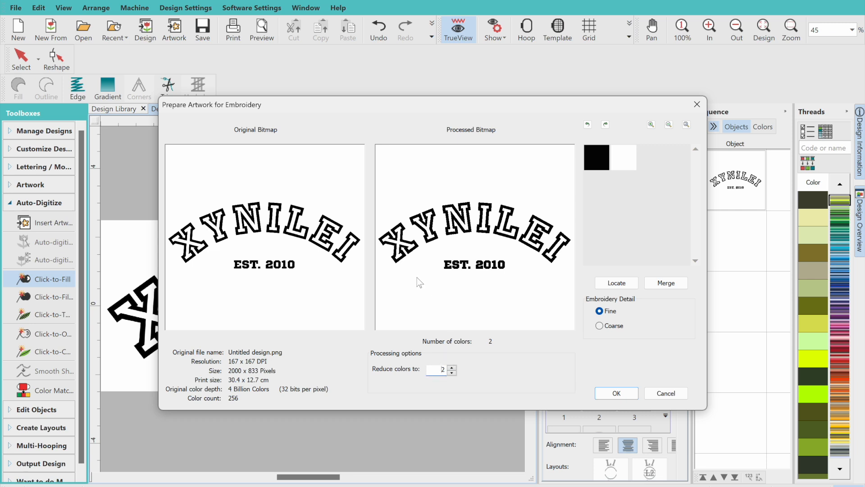
{"action": "mouse_move", "coordinate": [596, 157]}
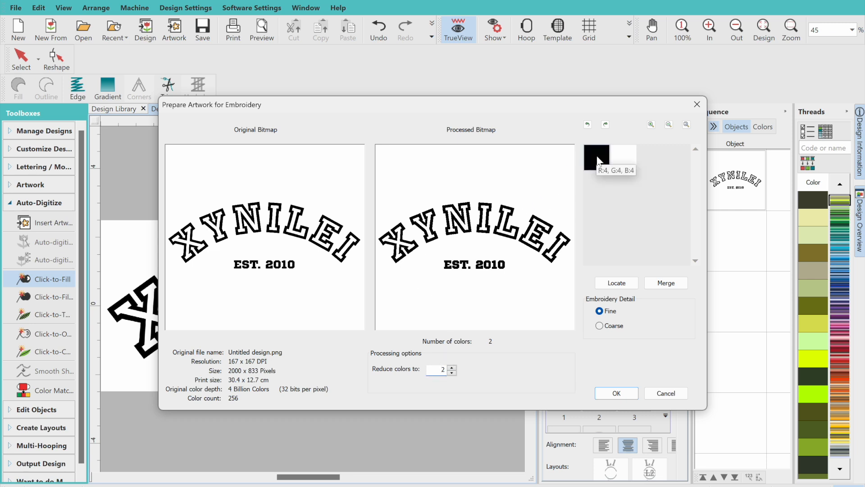
{"action": "mouse_move", "coordinate": [510, 243]}
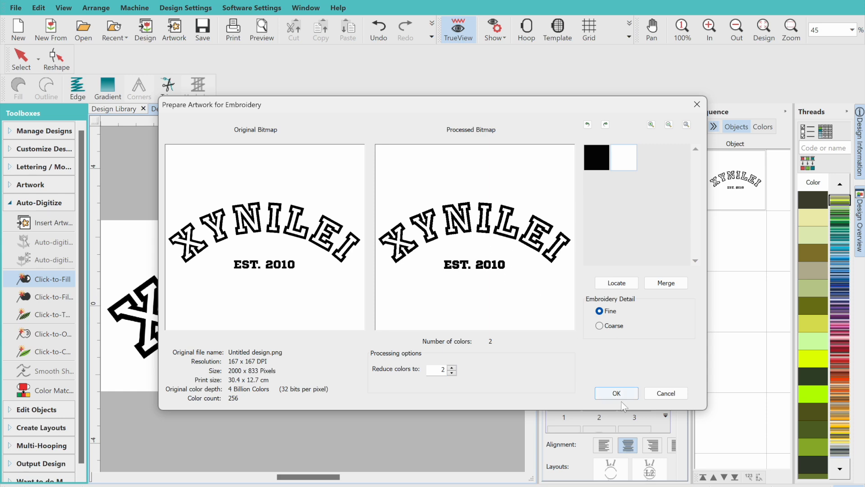
Step: Accept the artwork preparation with 2 colors and Fine detail
{"action": "left_click", "coordinate": [616, 392]}
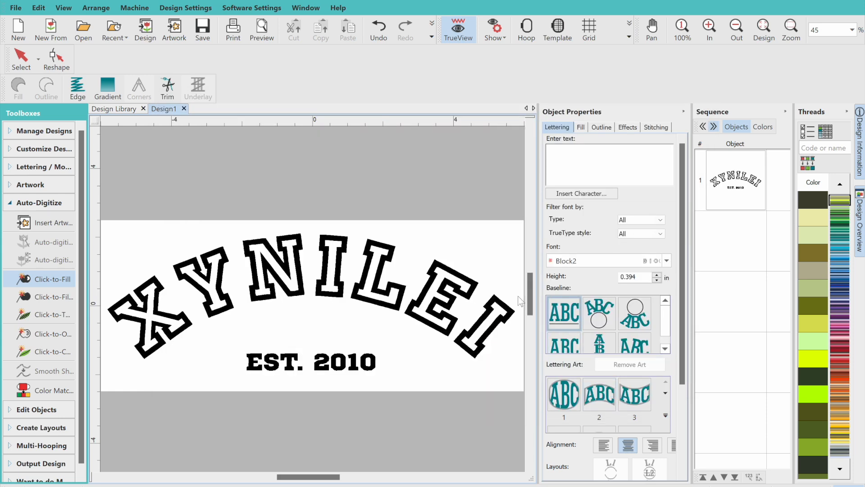
{"action": "mouse_move", "coordinate": [20, 58]}
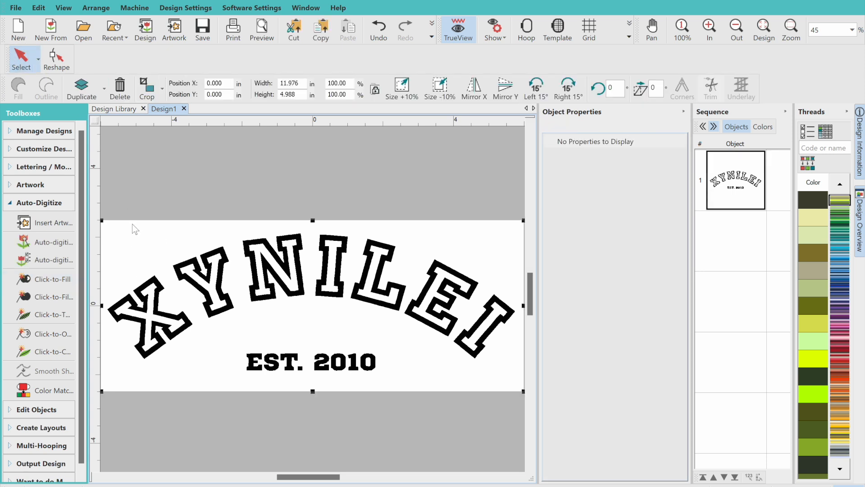
{"action": "mouse_move", "coordinate": [201, 372]}
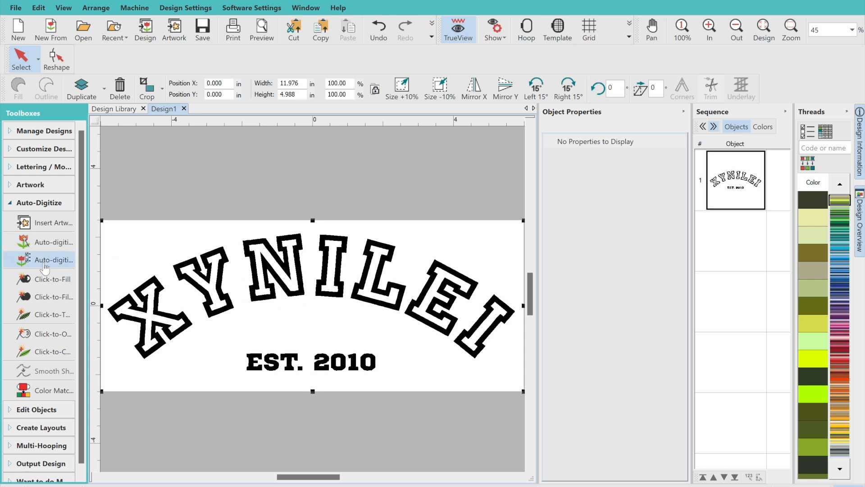
{"action": "mouse_move", "coordinate": [49, 260]}
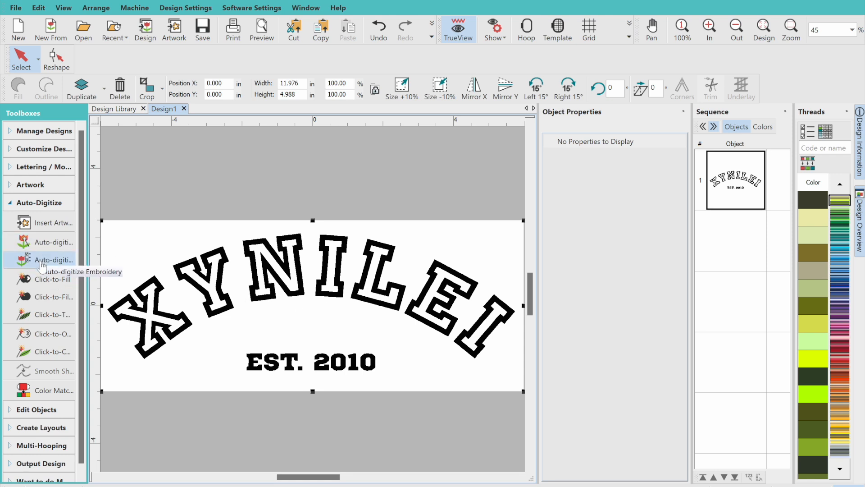
{"action": "mouse_move", "coordinate": [53, 260]}
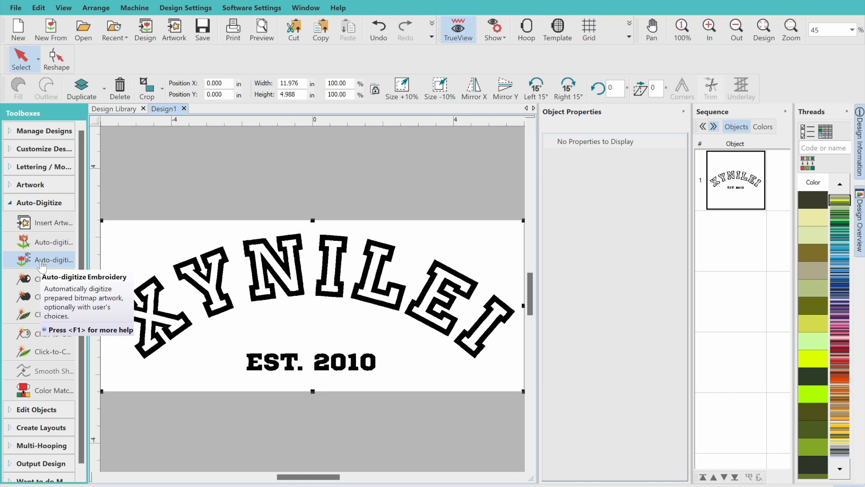
{"action": "mouse_move", "coordinate": [42, 262]}
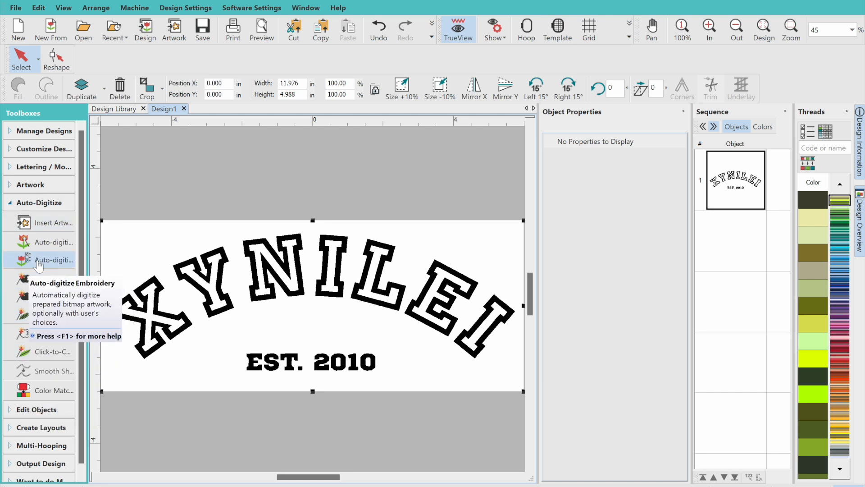
Step: Open Auto-Digitize Embroidery settings for the selected XYNILEI artwork
{"action": "left_click", "coordinate": [54, 260]}
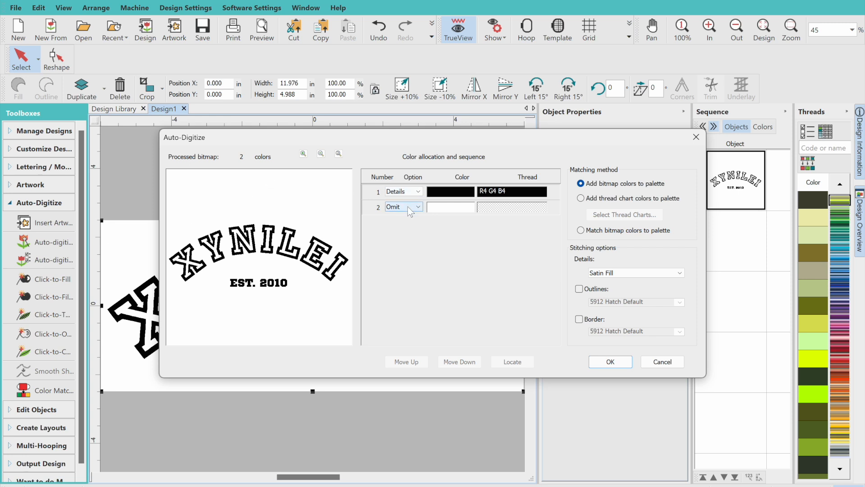
Step: Auto-digitize with color 2 (white background) set to Omit and black kept as details
{"action": "left_click", "coordinate": [416, 207]}
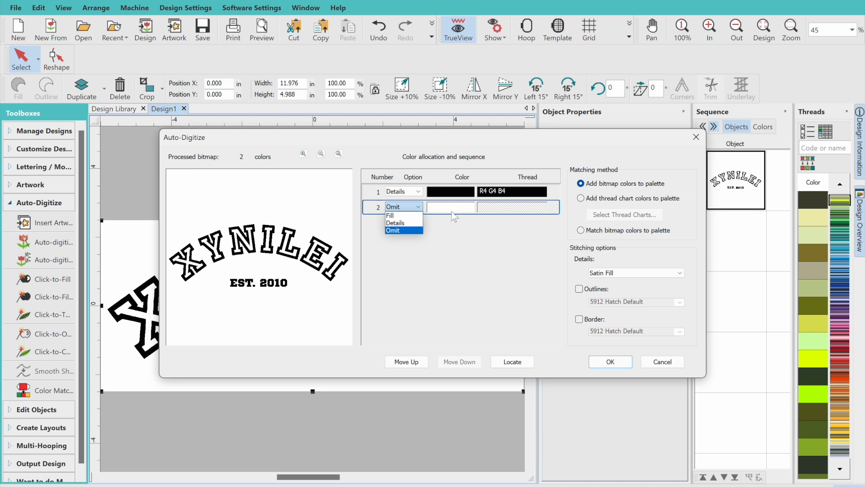
{"action": "mouse_move", "coordinate": [281, 311]}
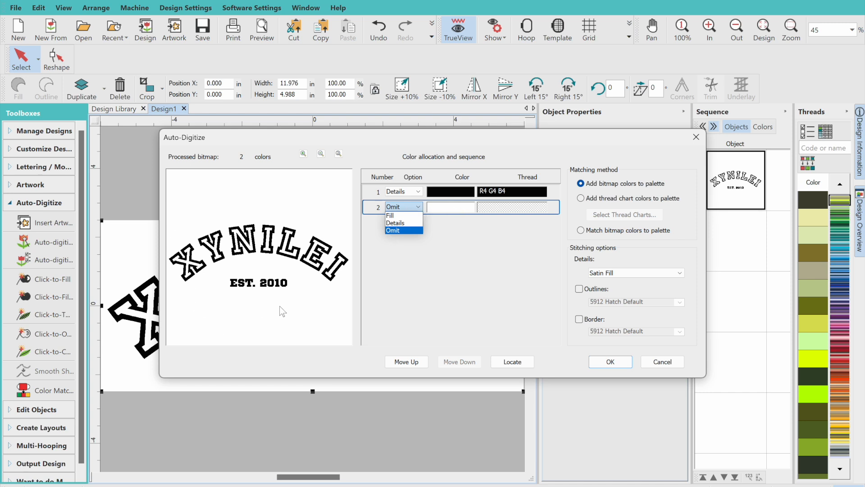
{"action": "mouse_move", "coordinate": [298, 239]}
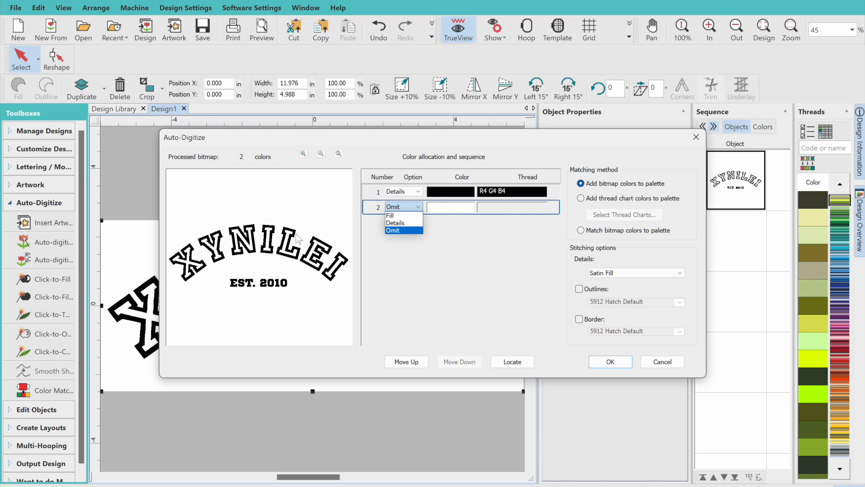
{"action": "mouse_move", "coordinate": [607, 364]}
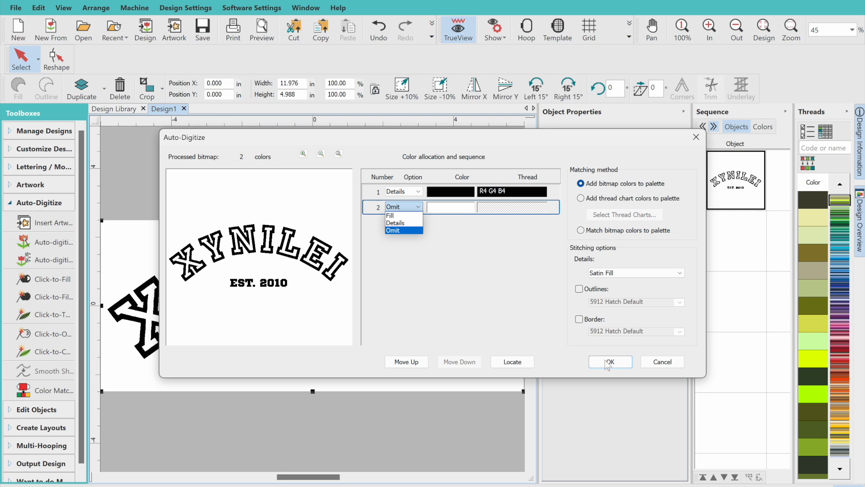
{"action": "left_click", "coordinate": [393, 230]}
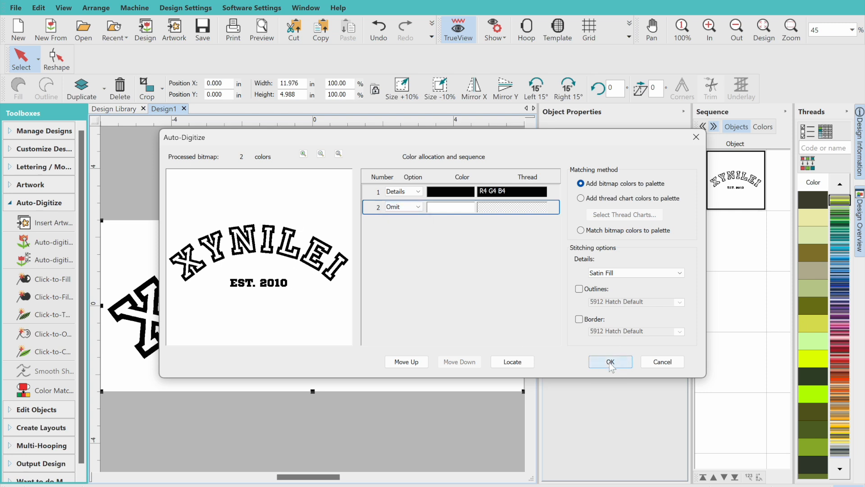
{"action": "left_click", "coordinate": [609, 361]}
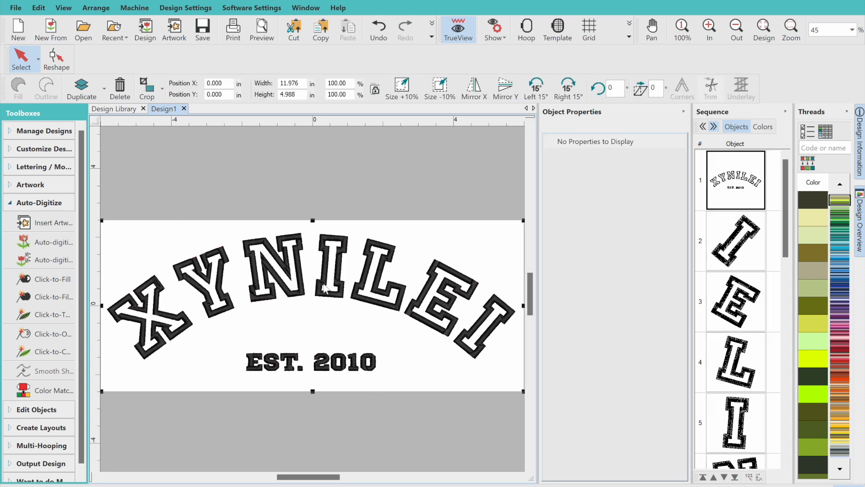
{"action": "mouse_move", "coordinate": [119, 88]}
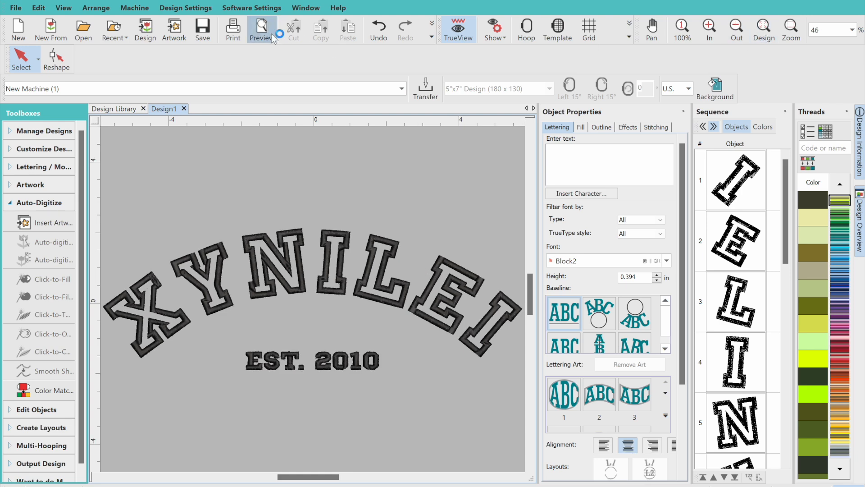
Step: View the print preview of the stitched XYNILEI letters, then close it
{"action": "left_click", "coordinate": [259, 26]}
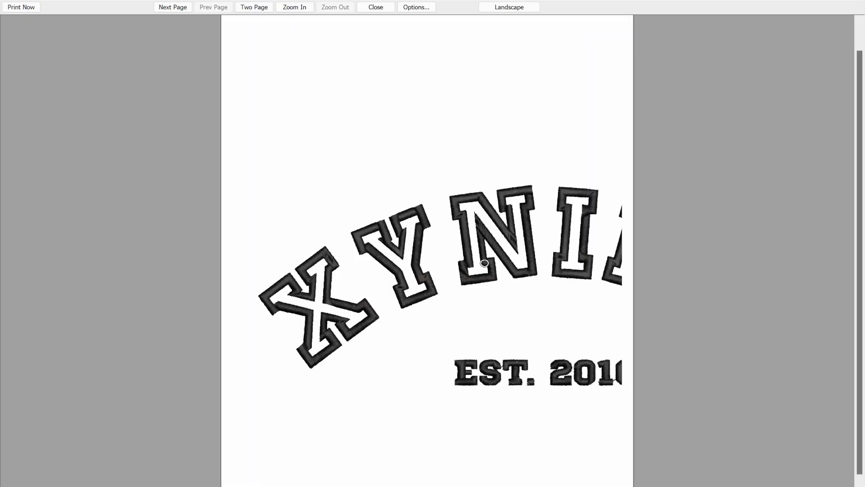
{"action": "left_click", "coordinate": [375, 6]}
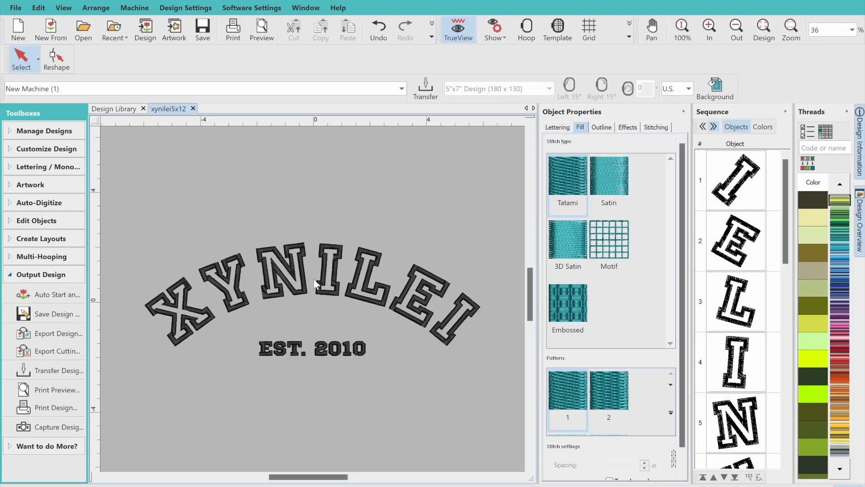
{"action": "mouse_move", "coordinate": [52, 214]}
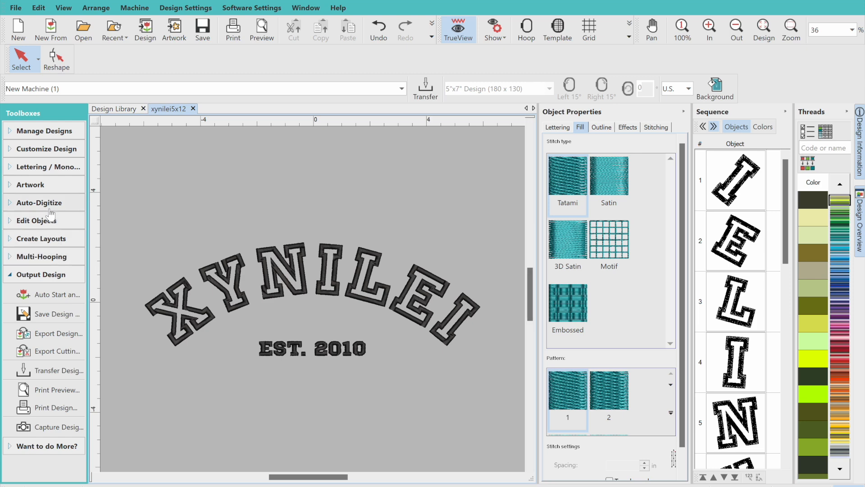
Step: Hide the Output Design tools so only the toolbox group list remains
{"action": "left_click", "coordinate": [43, 275]}
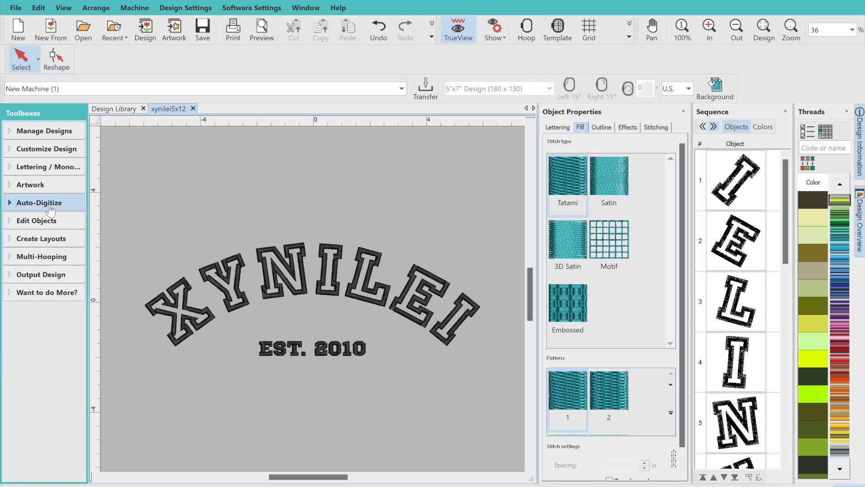
{"action": "left_click", "coordinate": [42, 256]}
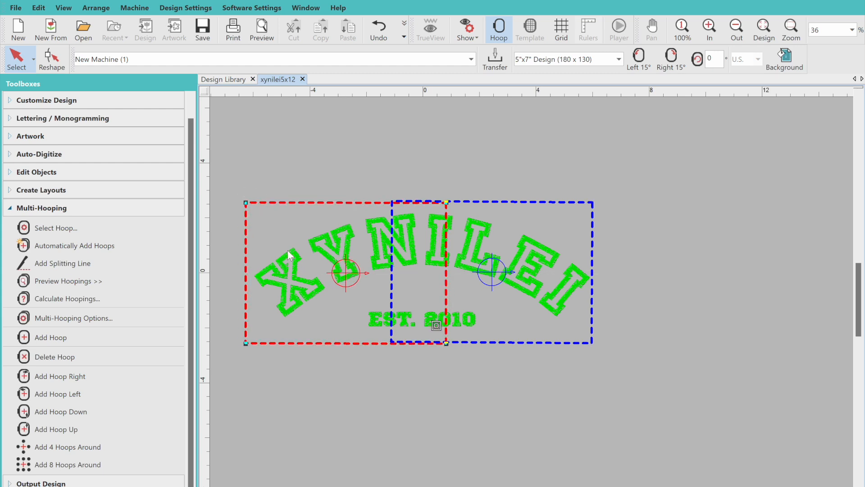
{"action": "mouse_move", "coordinate": [423, 231]}
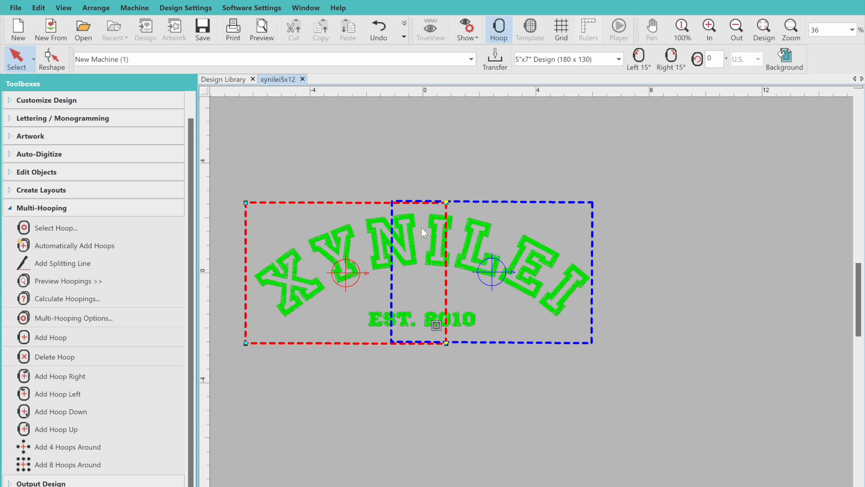
{"action": "mouse_move", "coordinate": [368, 275]}
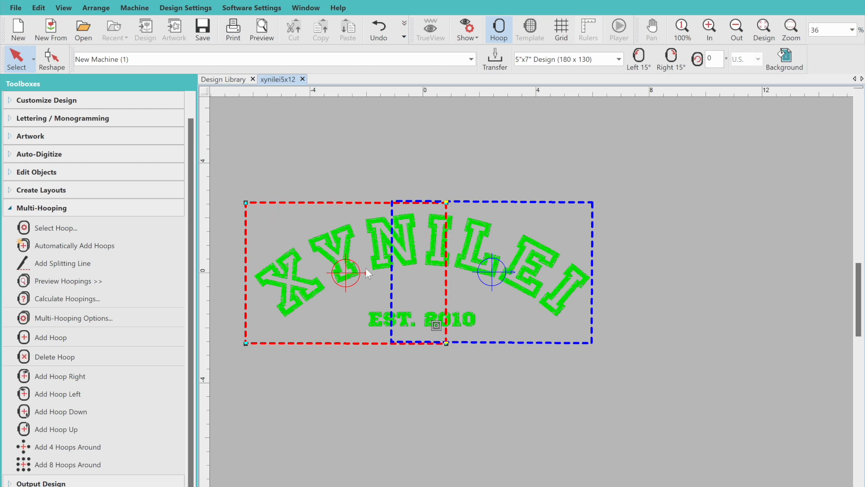
{"action": "mouse_move", "coordinate": [371, 268]}
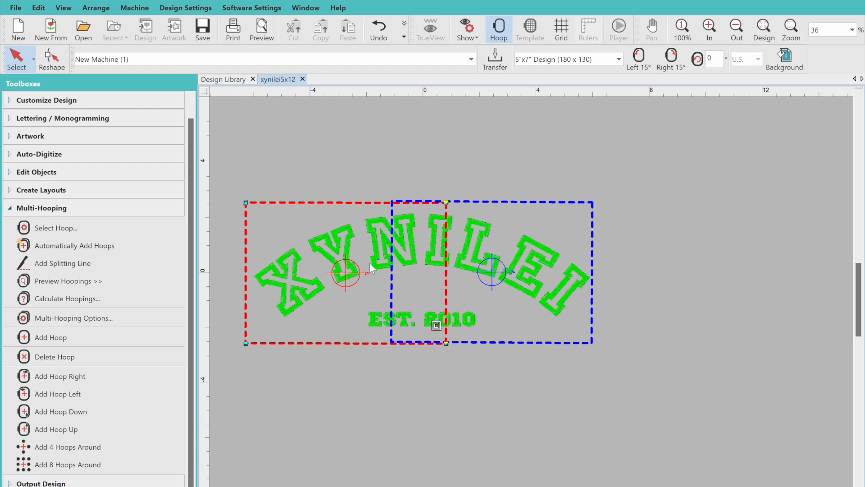
{"action": "mouse_move", "coordinate": [374, 269]}
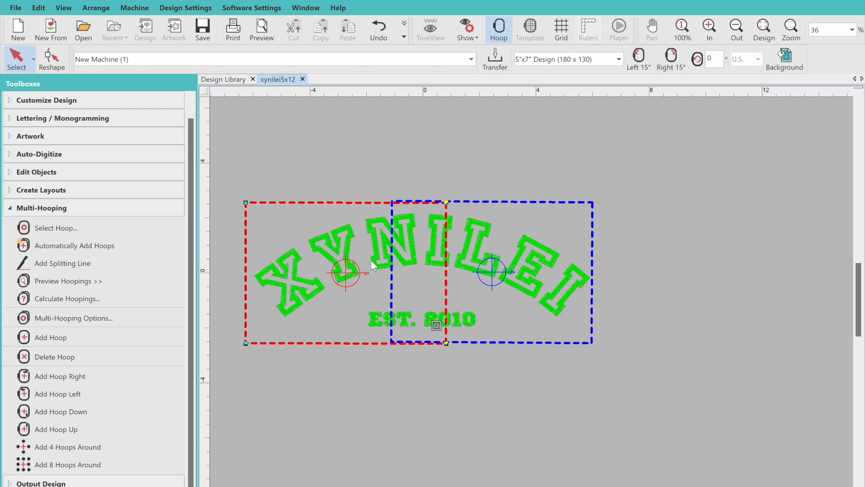
{"action": "mouse_move", "coordinate": [374, 265]}
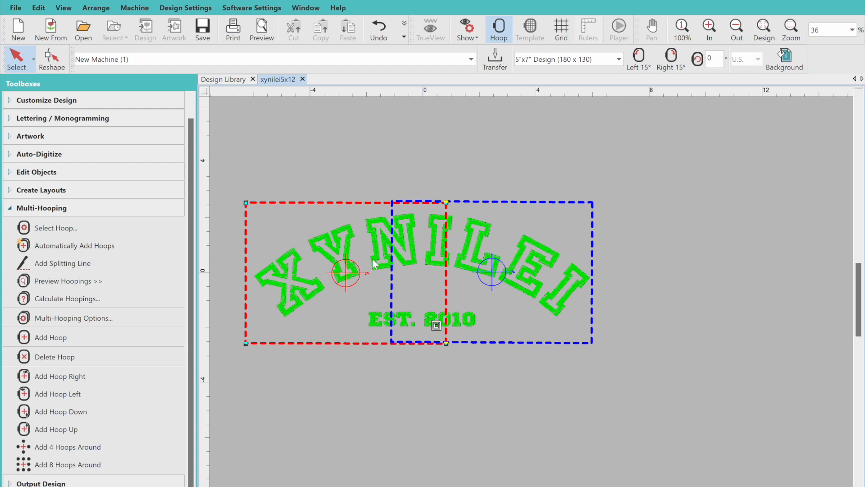
{"action": "mouse_move", "coordinate": [400, 289]}
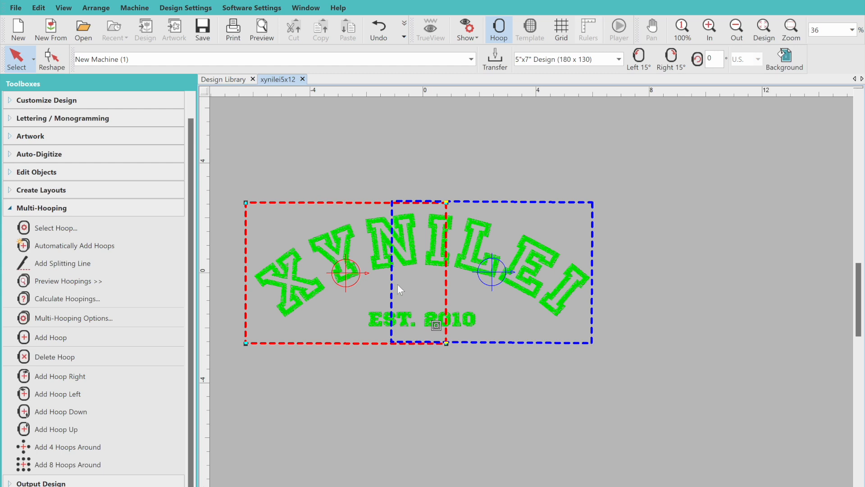
{"action": "mouse_move", "coordinate": [593, 266]}
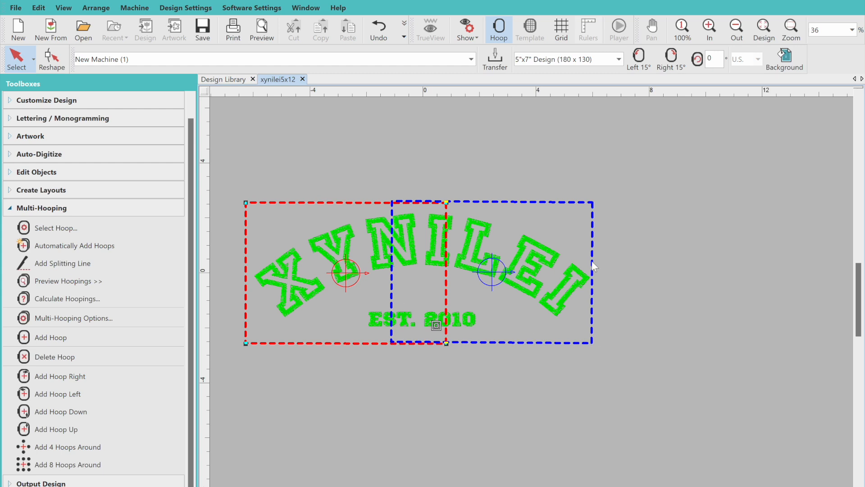
{"action": "mouse_move", "coordinate": [520, 196]}
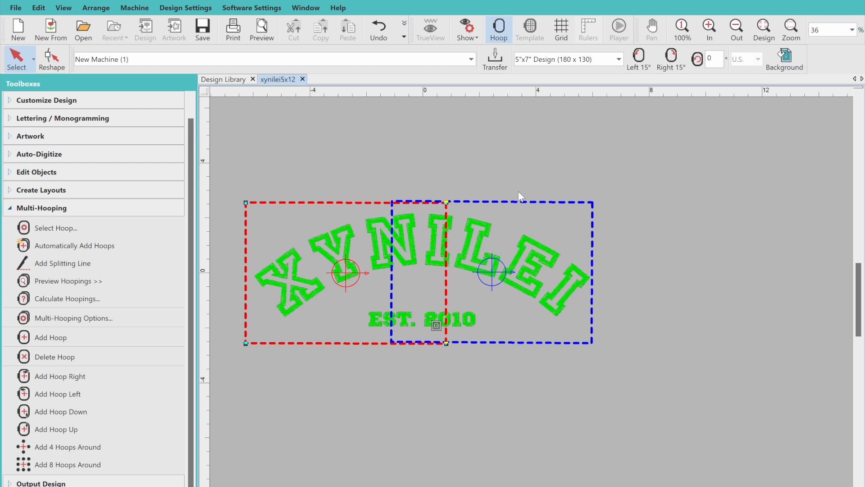
{"action": "mouse_move", "coordinate": [453, 214]}
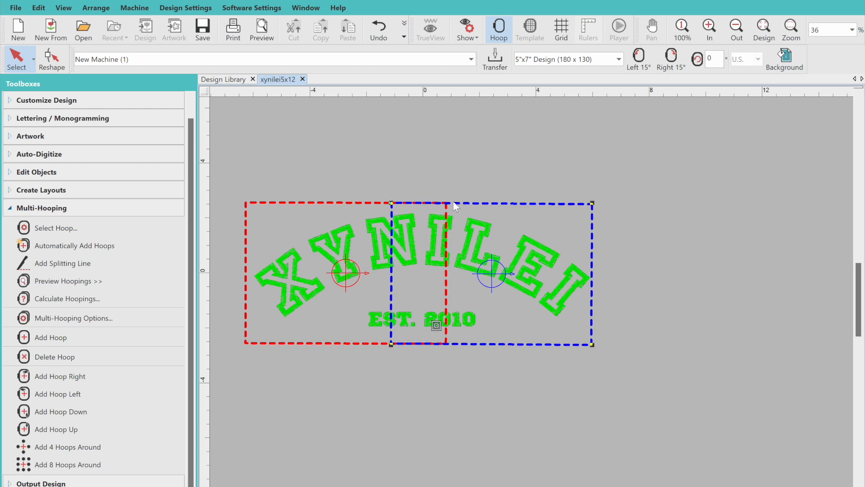
{"action": "mouse_move", "coordinate": [393, 290]}
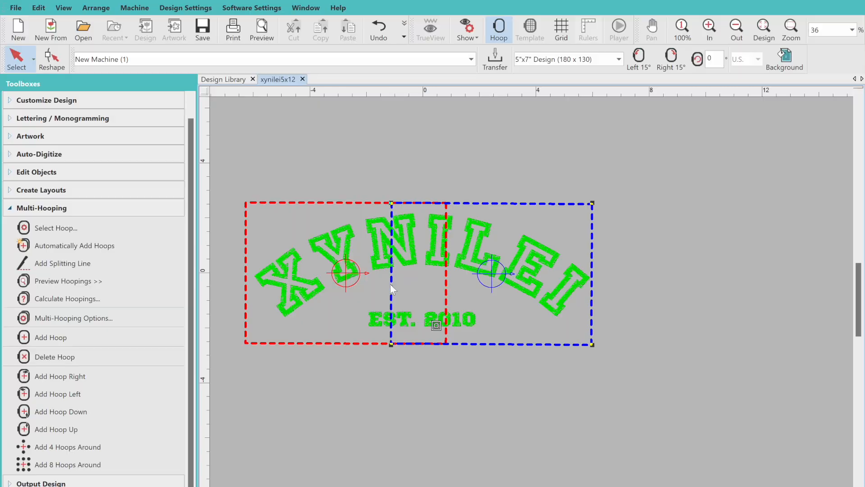
{"action": "mouse_move", "coordinate": [443, 247]}
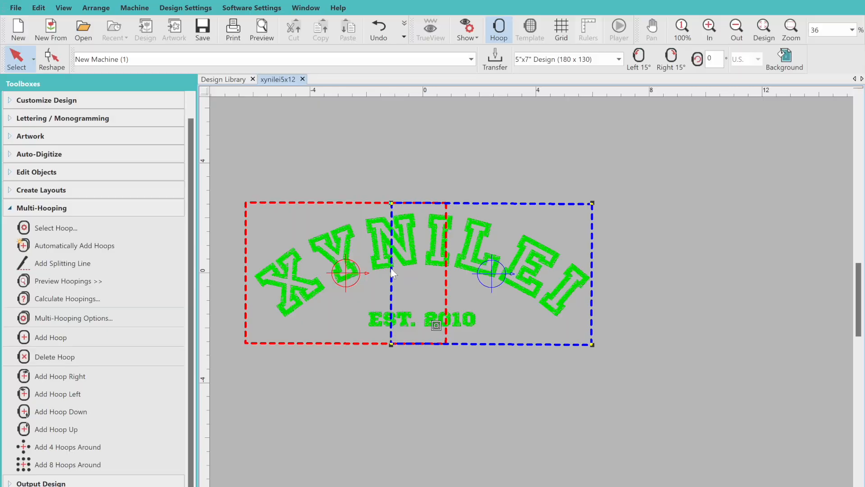
{"action": "mouse_move", "coordinate": [391, 238]}
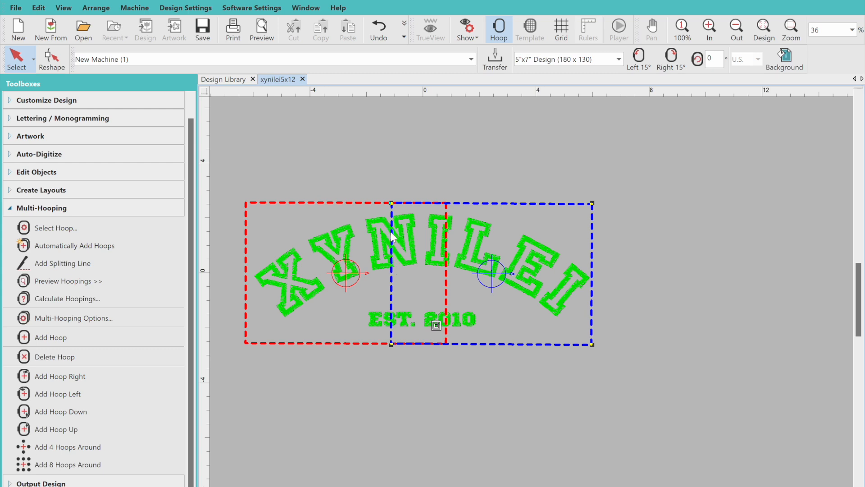
{"action": "mouse_move", "coordinate": [451, 217]}
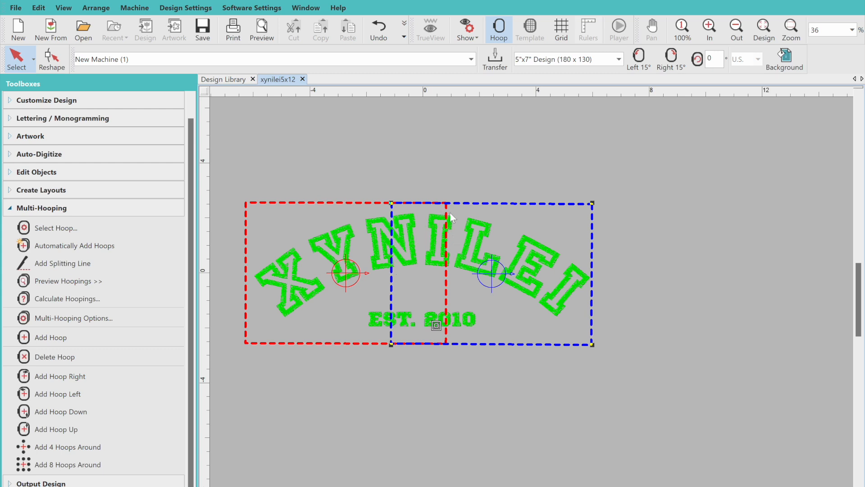
{"action": "mouse_move", "coordinate": [393, 339]}
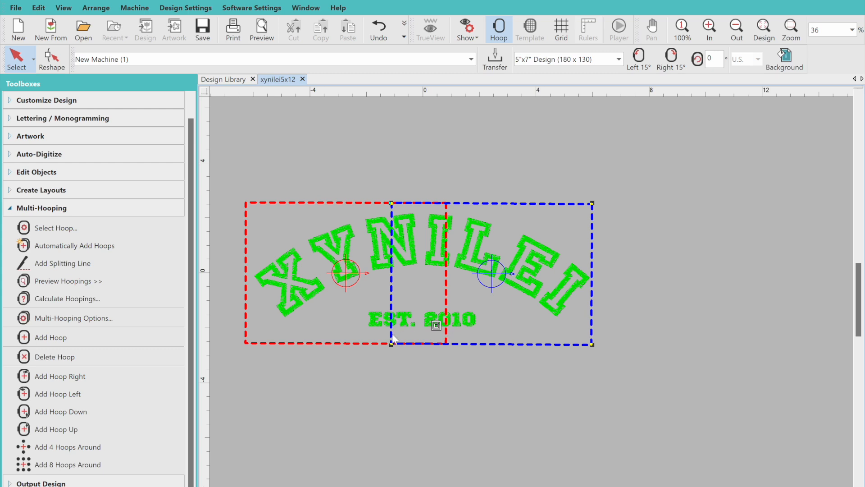
{"action": "mouse_move", "coordinate": [393, 325]}
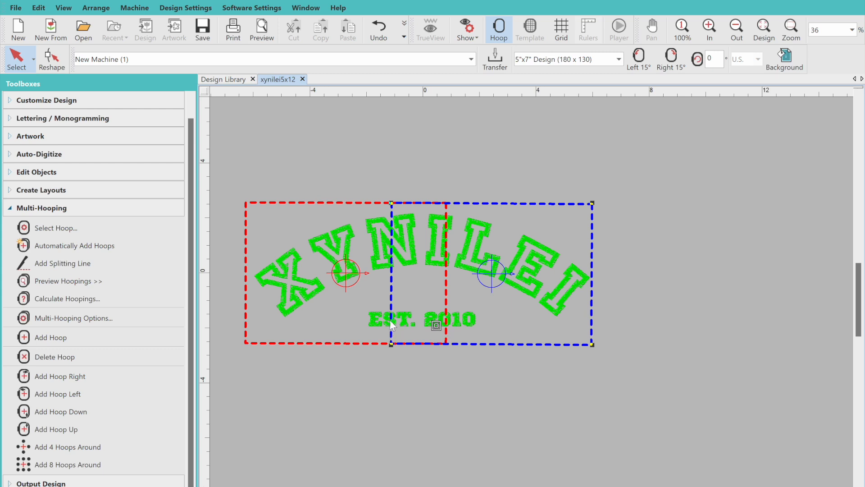
{"action": "mouse_move", "coordinate": [385, 255]}
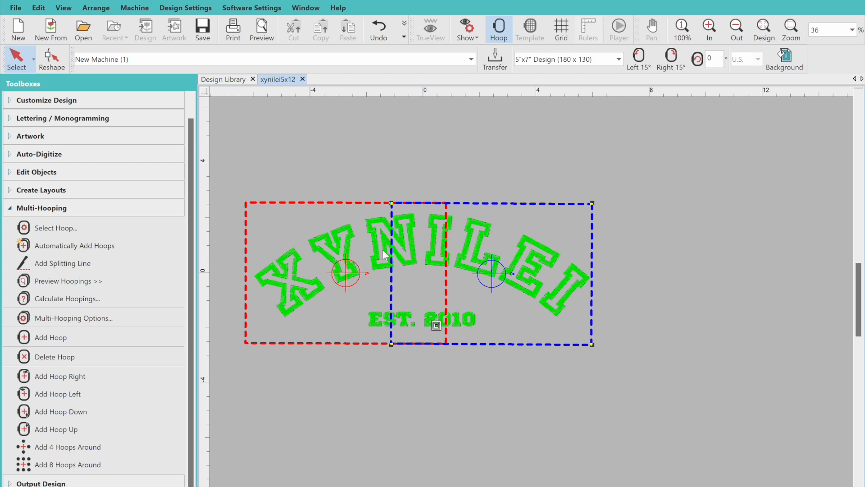
{"action": "mouse_move", "coordinate": [388, 241]}
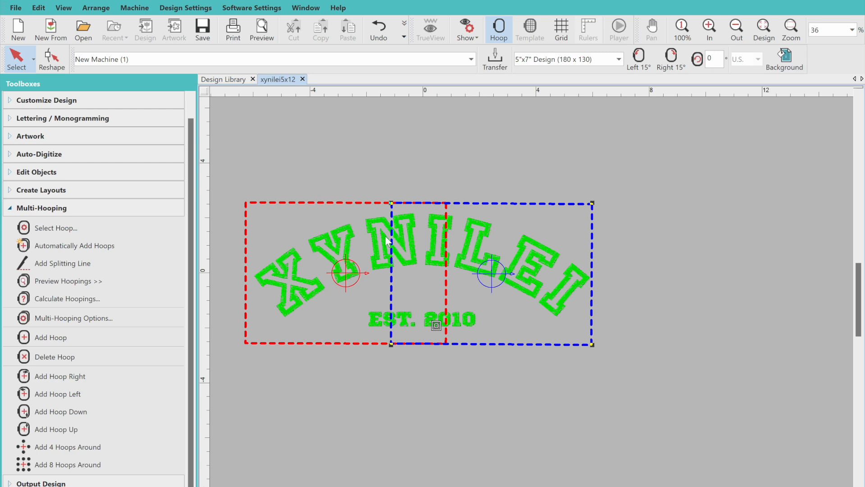
{"action": "mouse_move", "coordinate": [454, 224]}
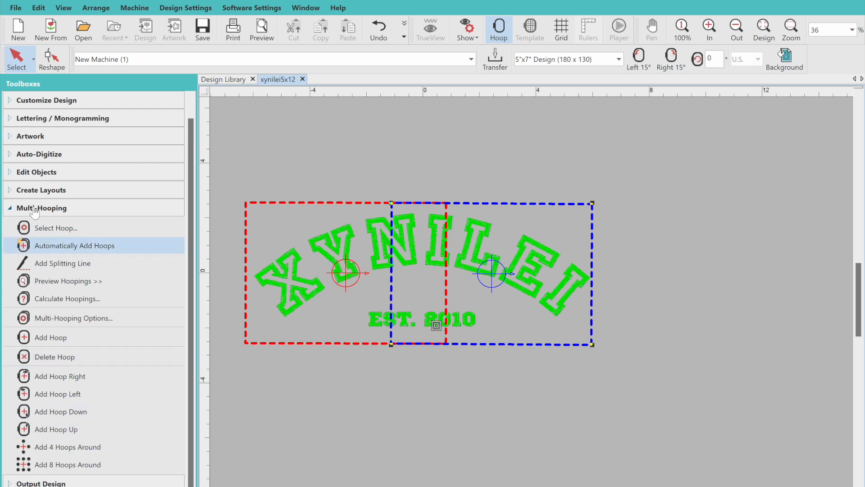
Step: Save the design as xynilei5x12.EMB in Downloads via Save Design
{"action": "left_click", "coordinate": [41, 208]}
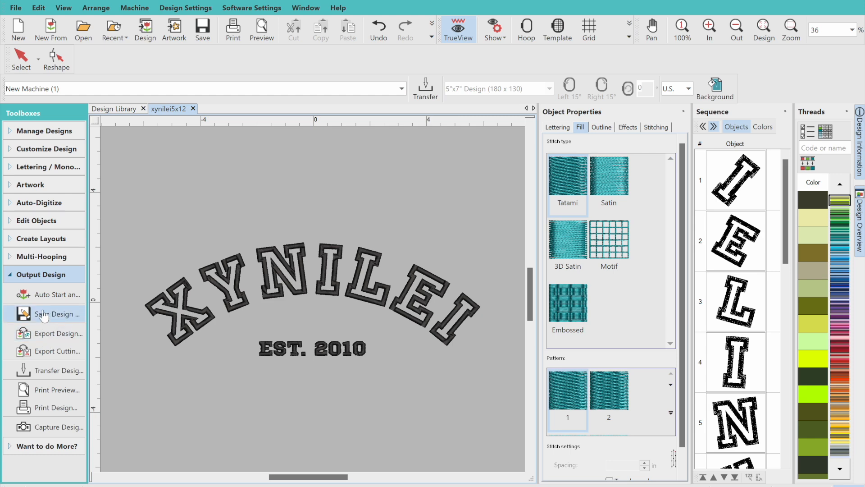
{"action": "left_click", "coordinate": [55, 313]}
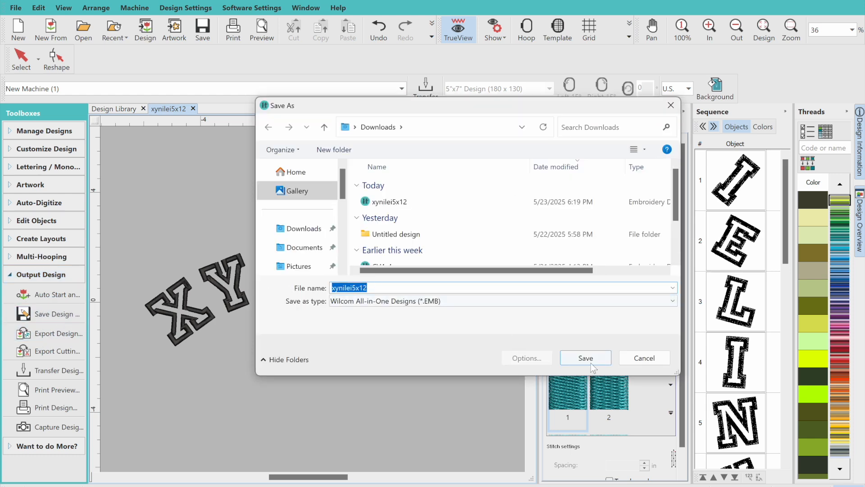
{"action": "left_click", "coordinate": [585, 358]}
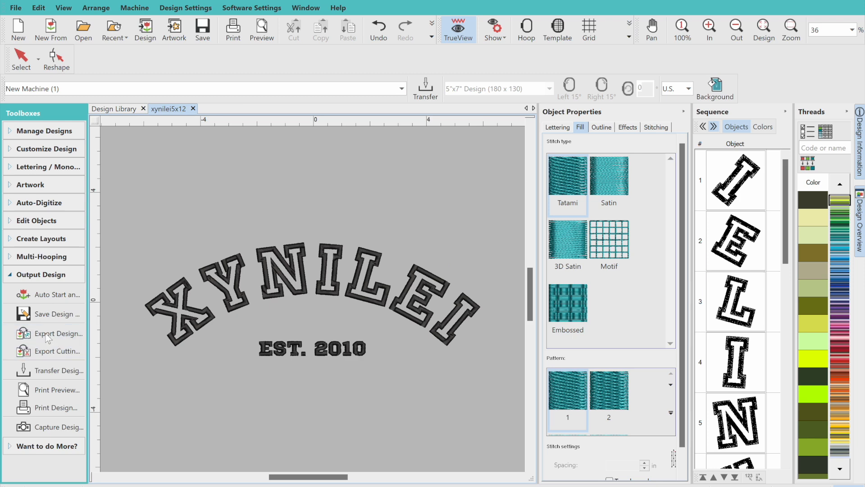
Step: Export xynilei5x12 as a Brother/Babylock/Deco PES file, replacing the existing one
{"action": "left_click", "coordinate": [57, 334]}
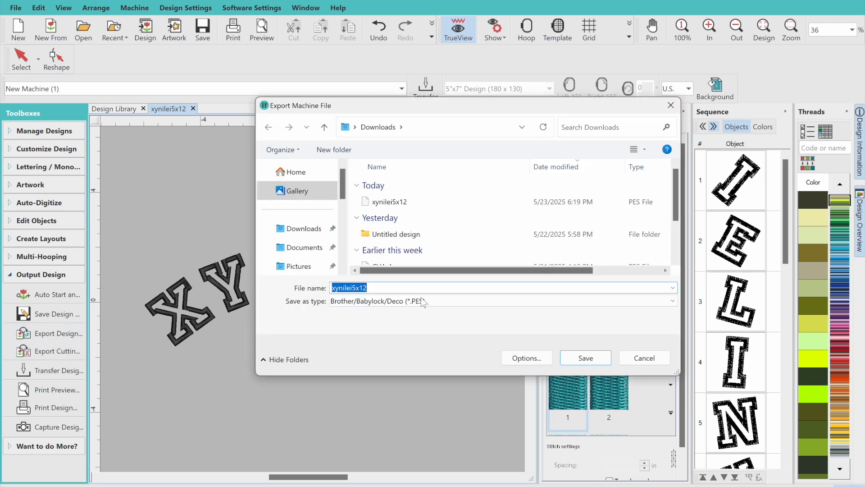
{"action": "left_click", "coordinate": [671, 301]}
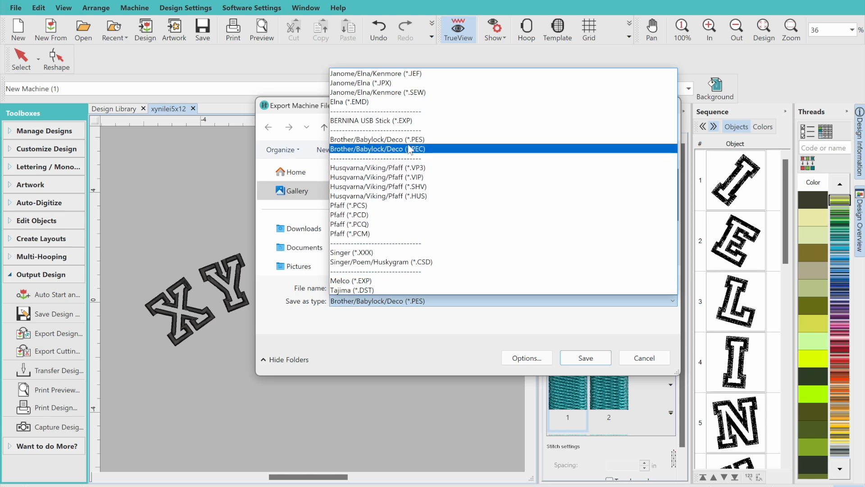
{"action": "left_click", "coordinate": [377, 139]}
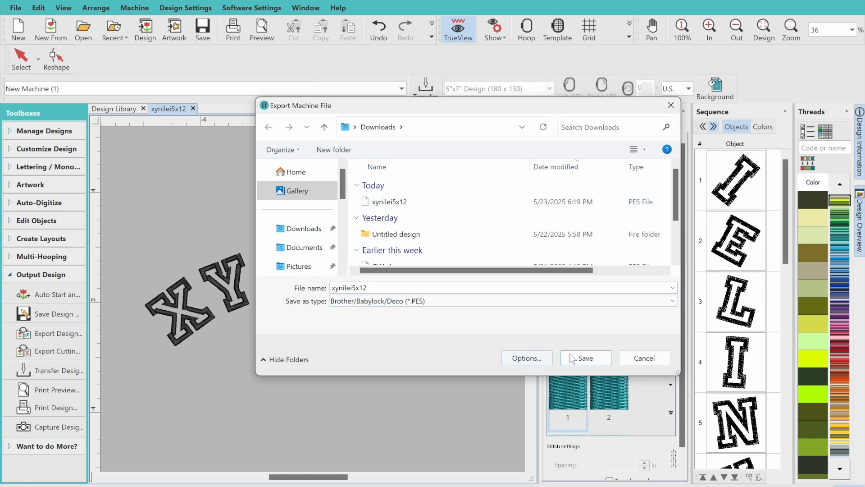
{"action": "left_click", "coordinate": [585, 358]}
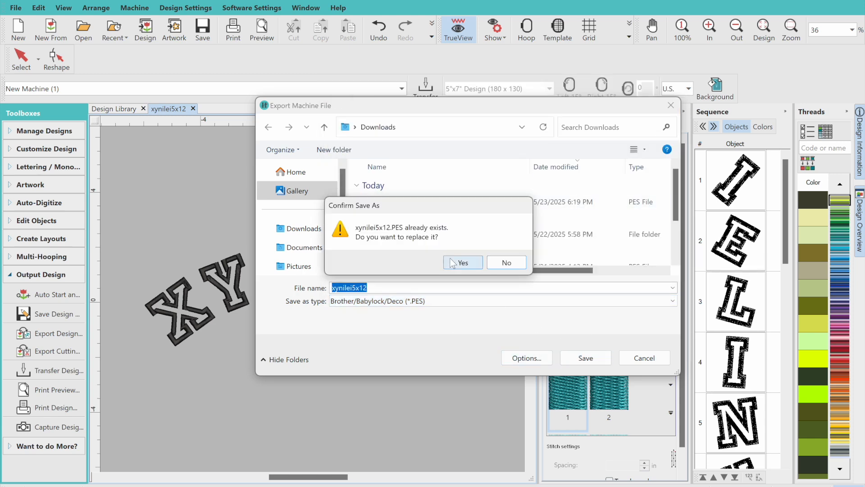
{"action": "left_click", "coordinate": [462, 262]}
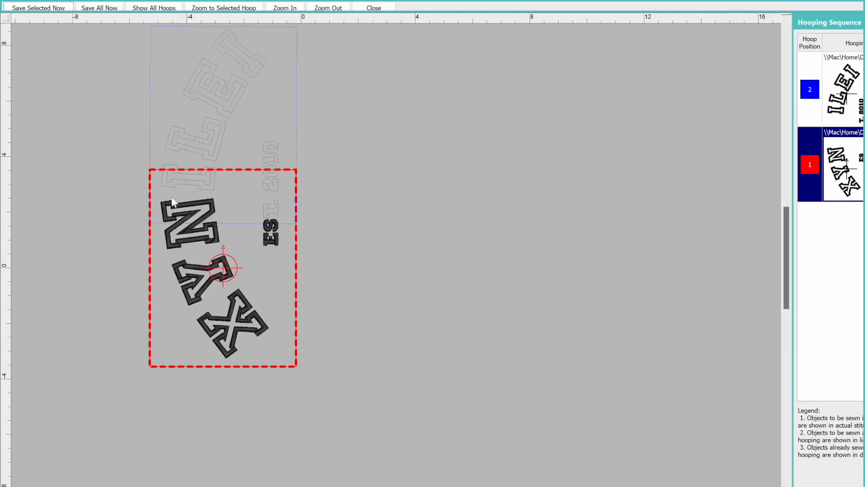
{"action": "mouse_move", "coordinate": [157, 359]}
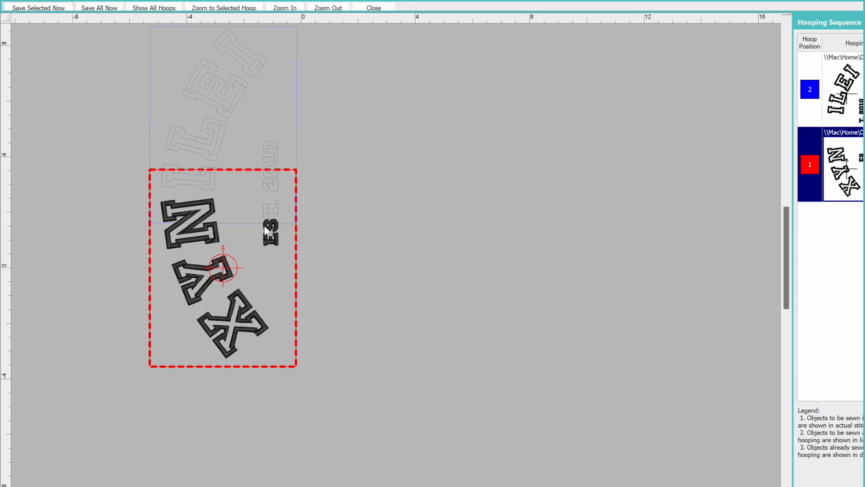
{"action": "mouse_move", "coordinate": [307, 229]}
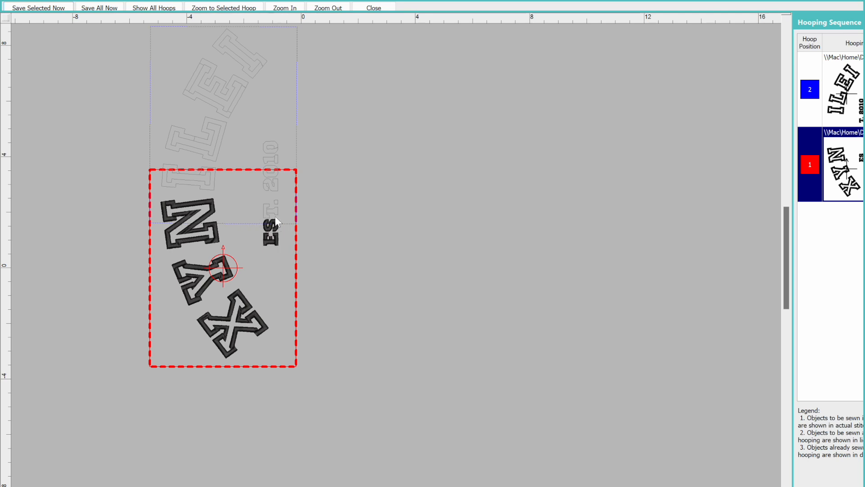
{"action": "mouse_move", "coordinate": [238, 96]}
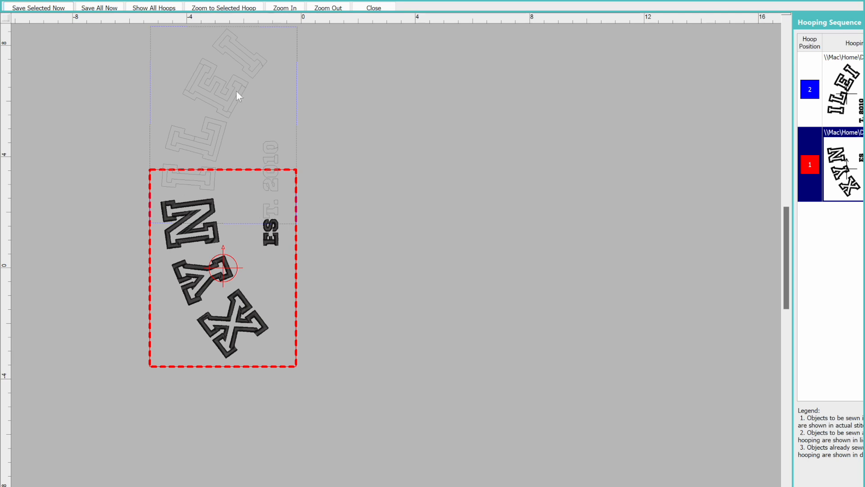
Step: Preview hoop 2 in the sequence, then save all hoopings as xynilei5x12-1 and -2 PES
{"action": "left_click", "coordinate": [809, 89]}
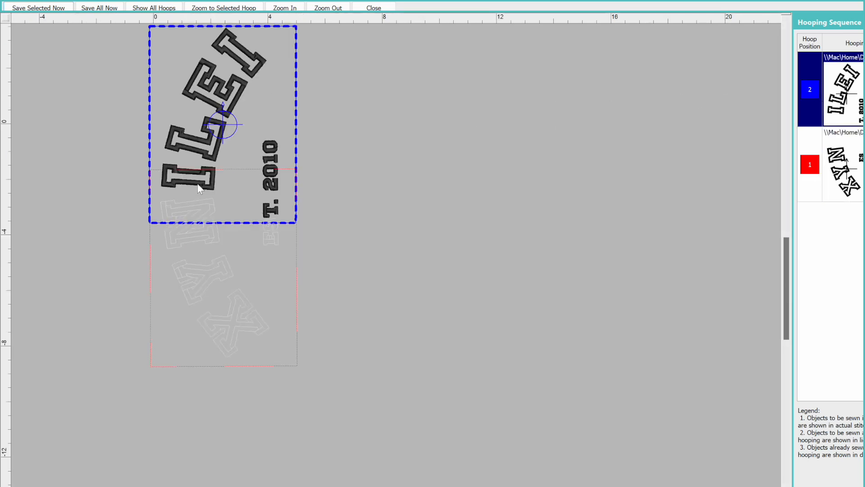
{"action": "mouse_move", "coordinate": [193, 115]}
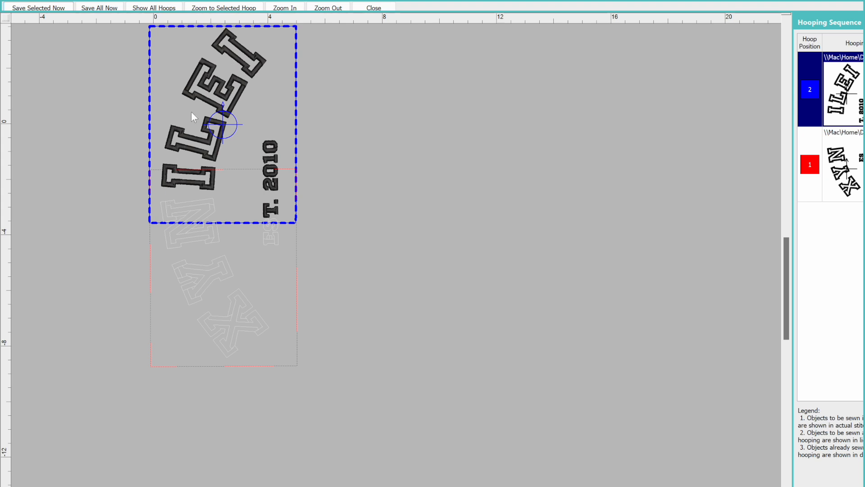
{"action": "mouse_move", "coordinate": [183, 187]}
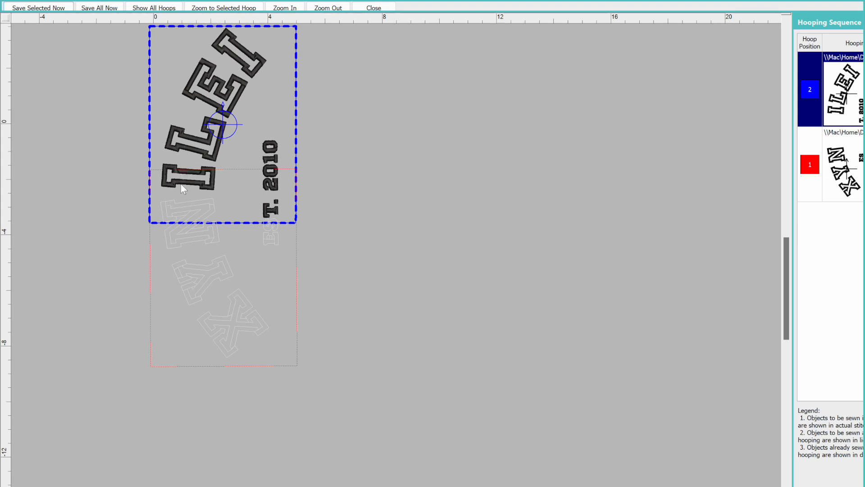
{"action": "mouse_move", "coordinate": [158, 322]}
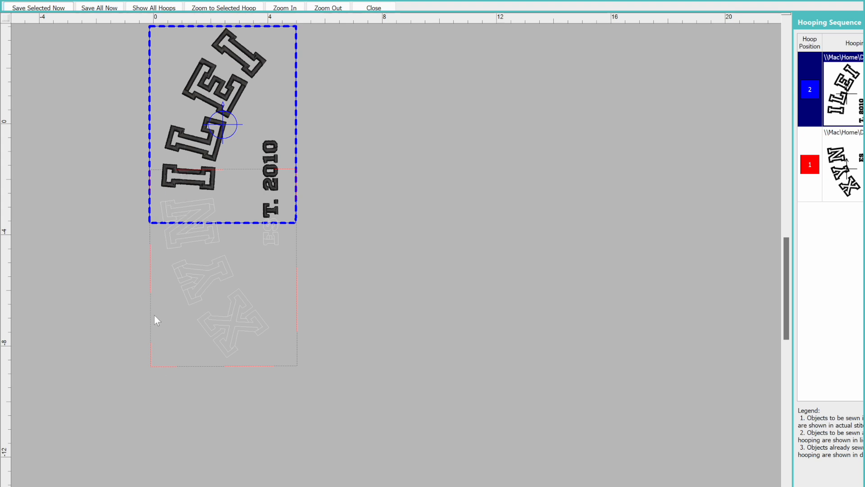
{"action": "mouse_move", "coordinate": [128, 232]}
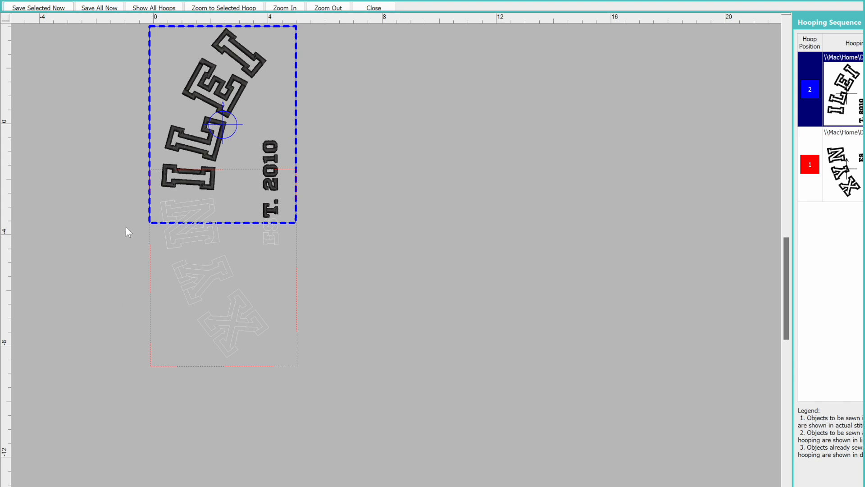
{"action": "mouse_move", "coordinate": [217, 261]}
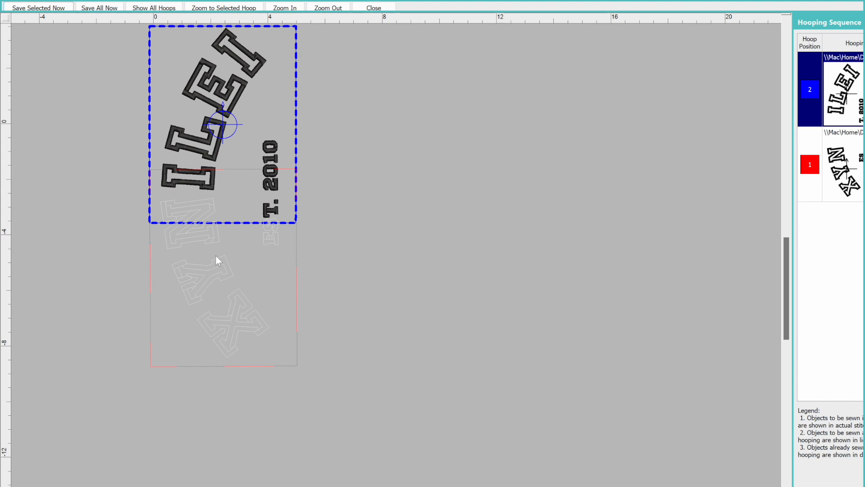
{"action": "mouse_move", "coordinate": [197, 224]}
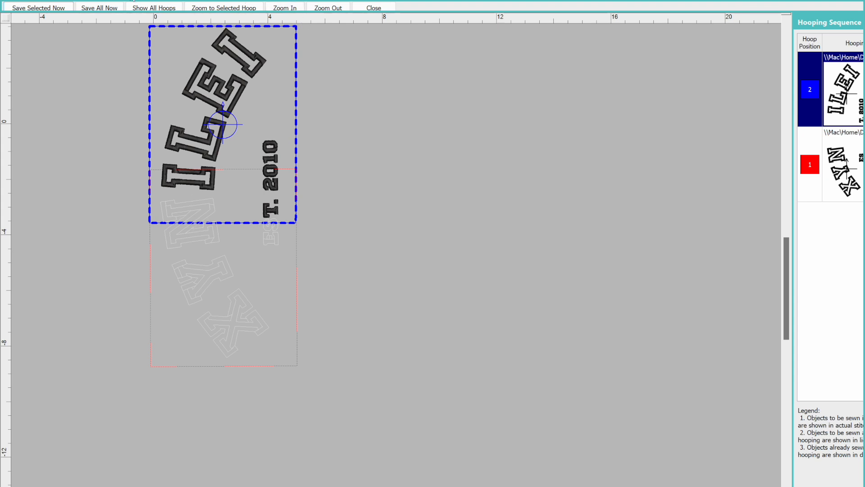
{"action": "mouse_move", "coordinate": [99, 8]}
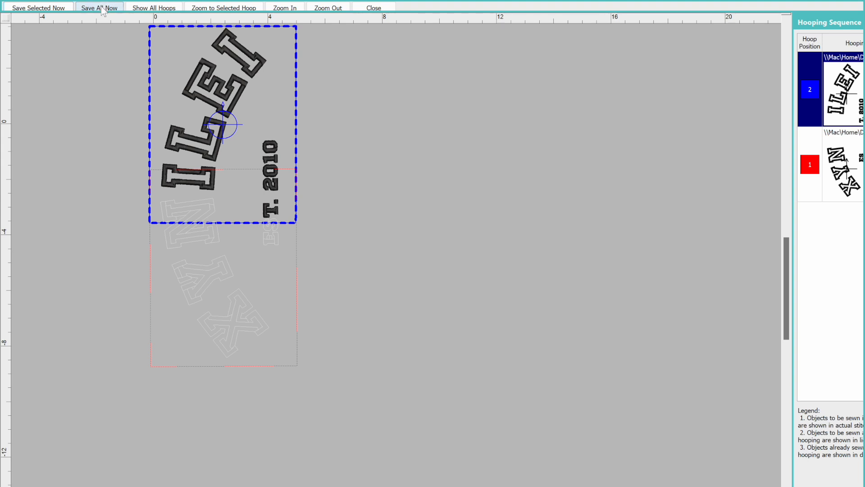
{"action": "left_click", "coordinate": [99, 7]}
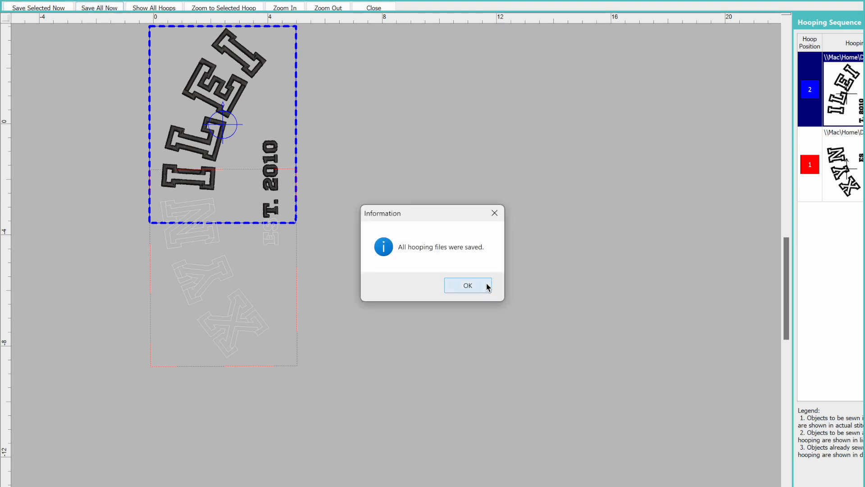
{"action": "left_click", "coordinate": [468, 285]}
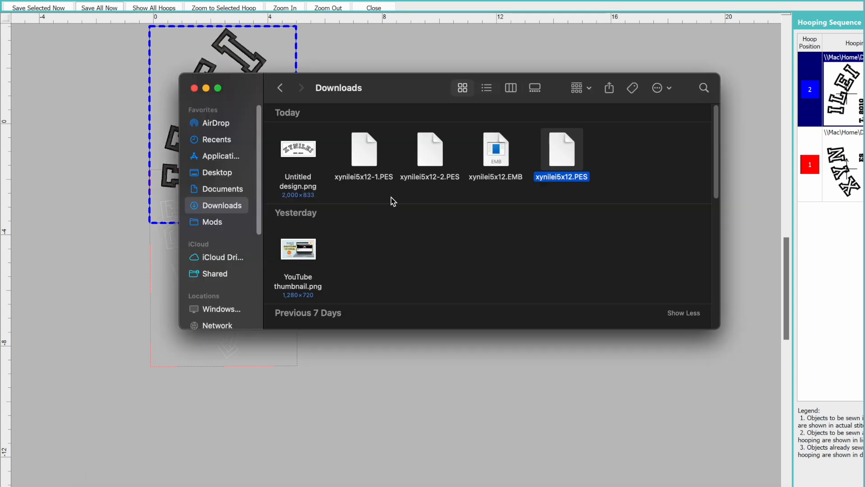
{"action": "left_click", "coordinate": [364, 154]}
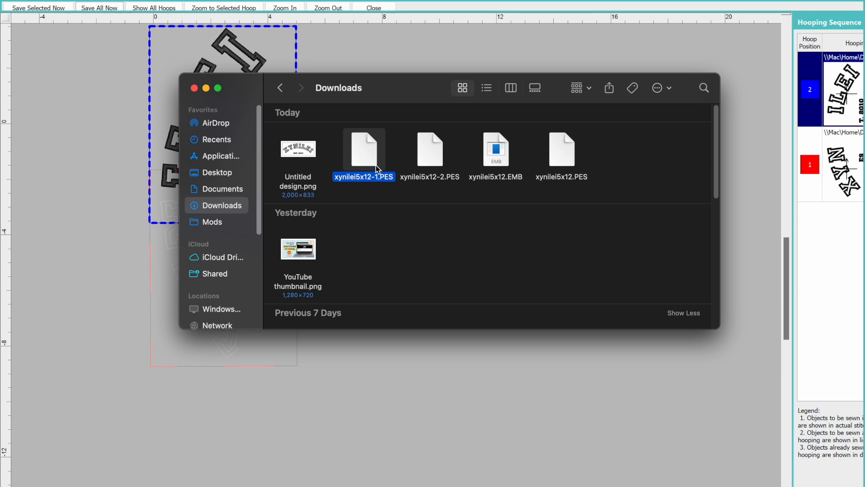
{"action": "mouse_move", "coordinate": [349, 187]}
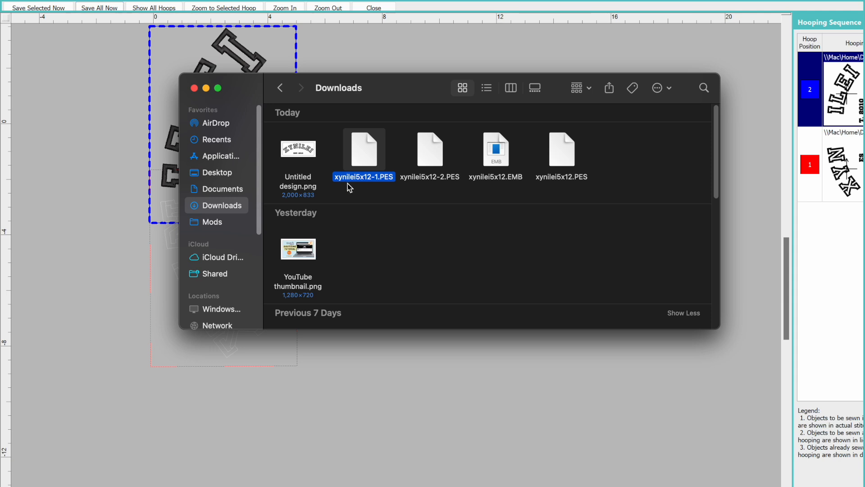
{"action": "mouse_move", "coordinate": [381, 182]}
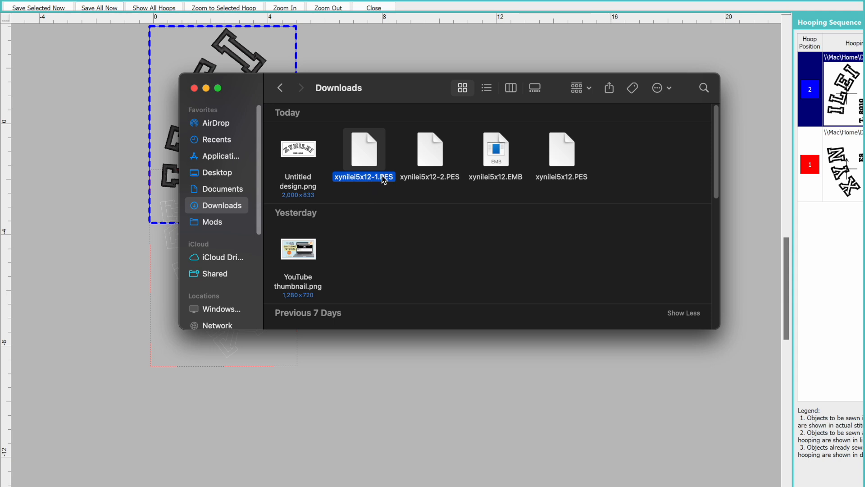
{"action": "mouse_move", "coordinate": [434, 186]}
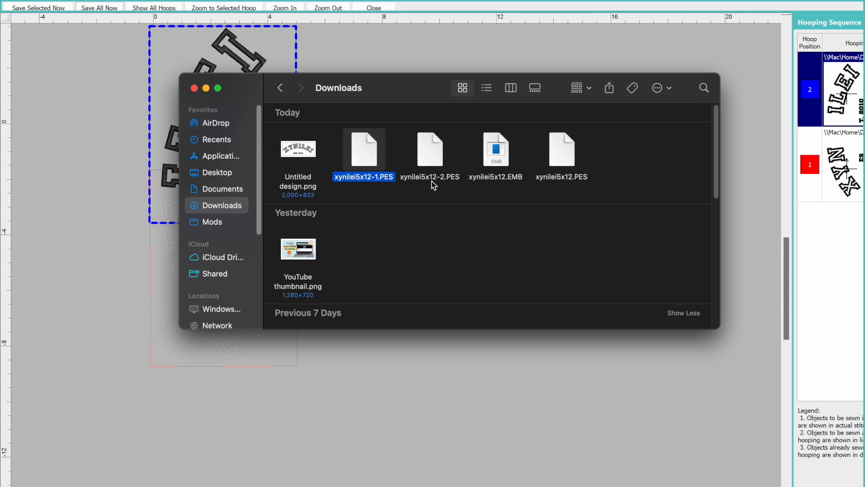
{"action": "mouse_move", "coordinate": [359, 187]}
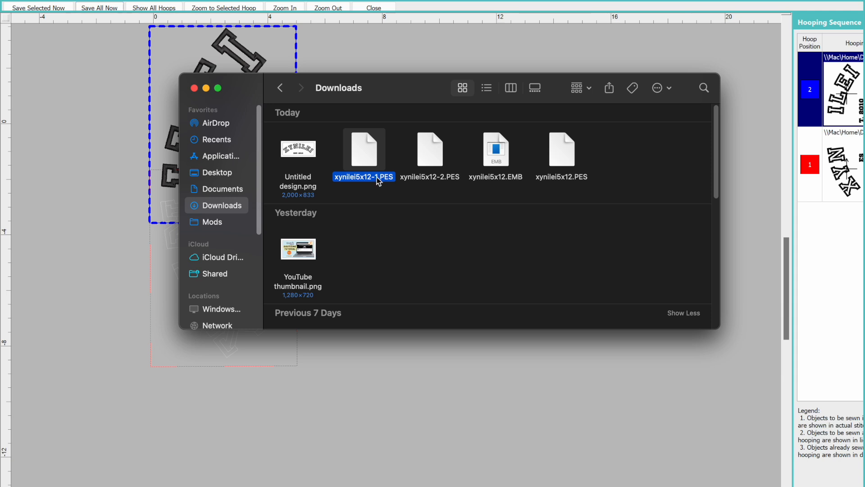
{"action": "left_click", "coordinate": [429, 149]}
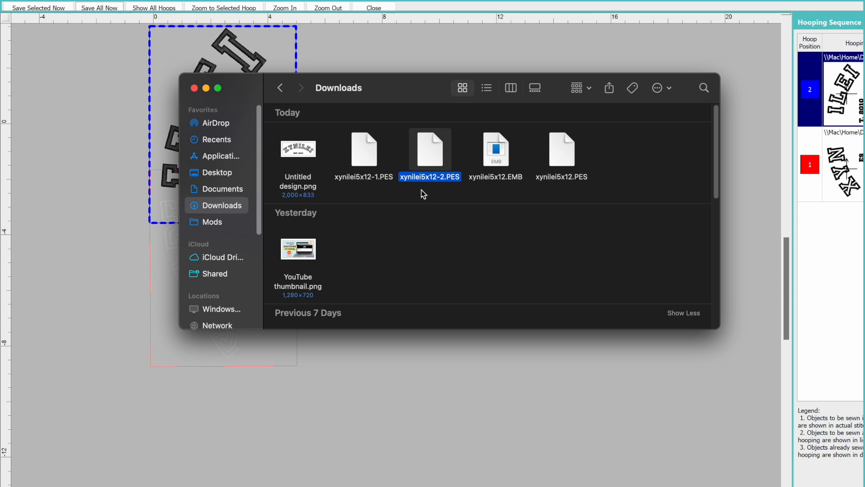
{"action": "mouse_move", "coordinate": [428, 184]}
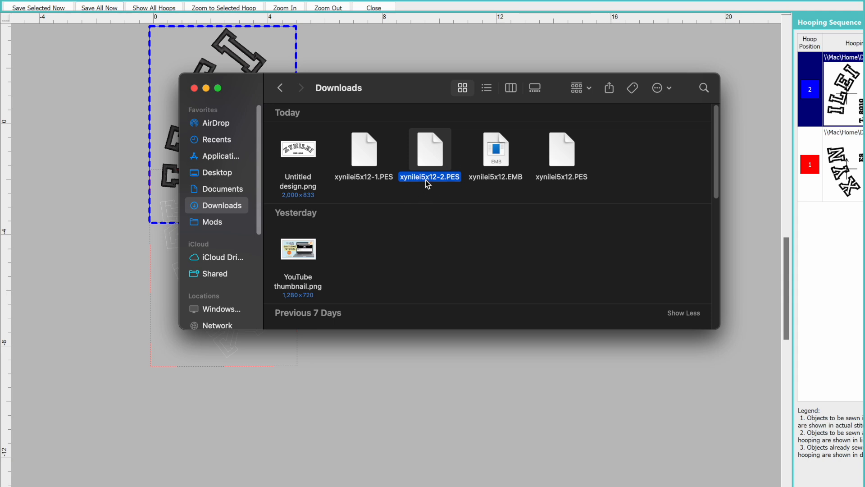
{"action": "mouse_move", "coordinate": [484, 181]}
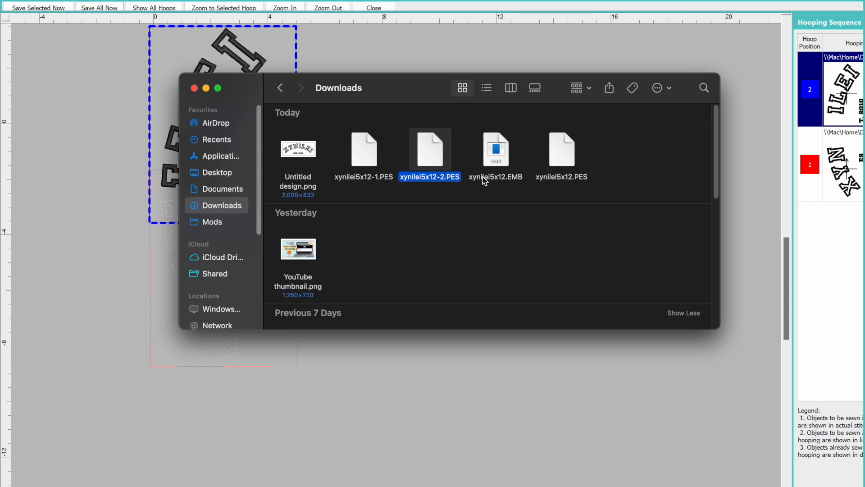